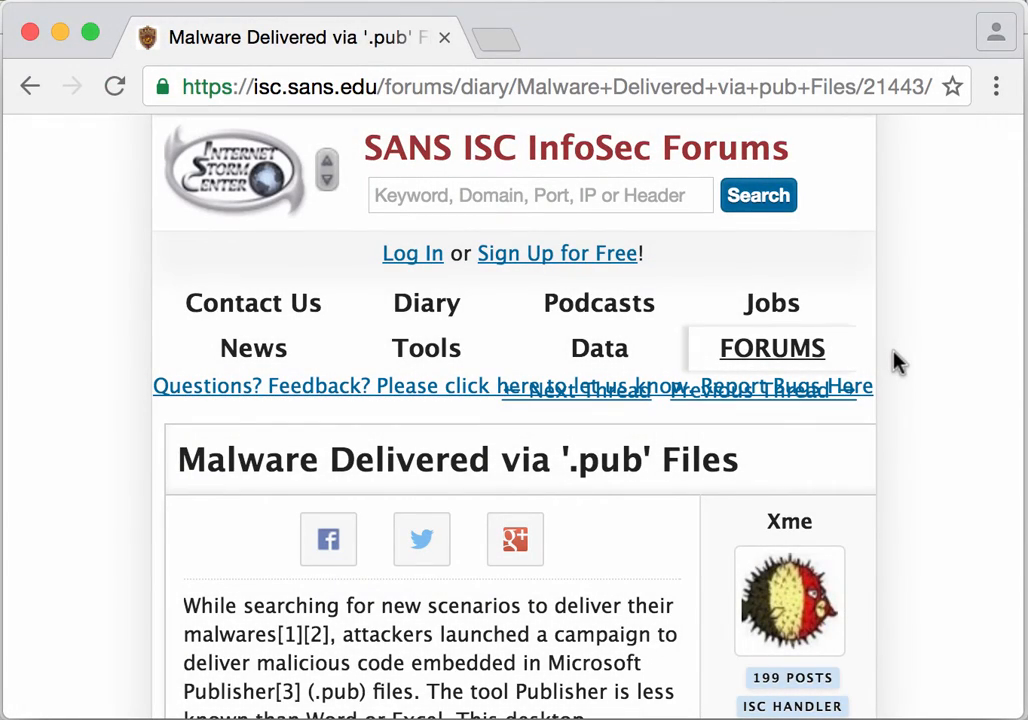
pyautogui.moveTo(918, 432)
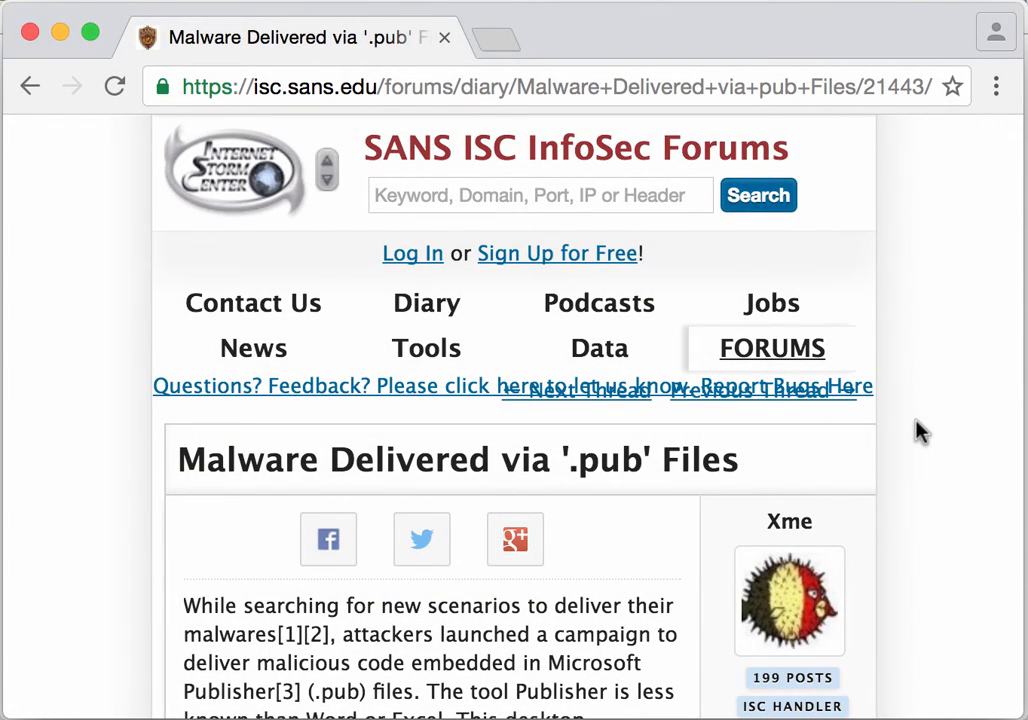
# Step: Scroll down through the SANS ISC diary article on malware delivered via .pub files
pyautogui.scroll(-3)
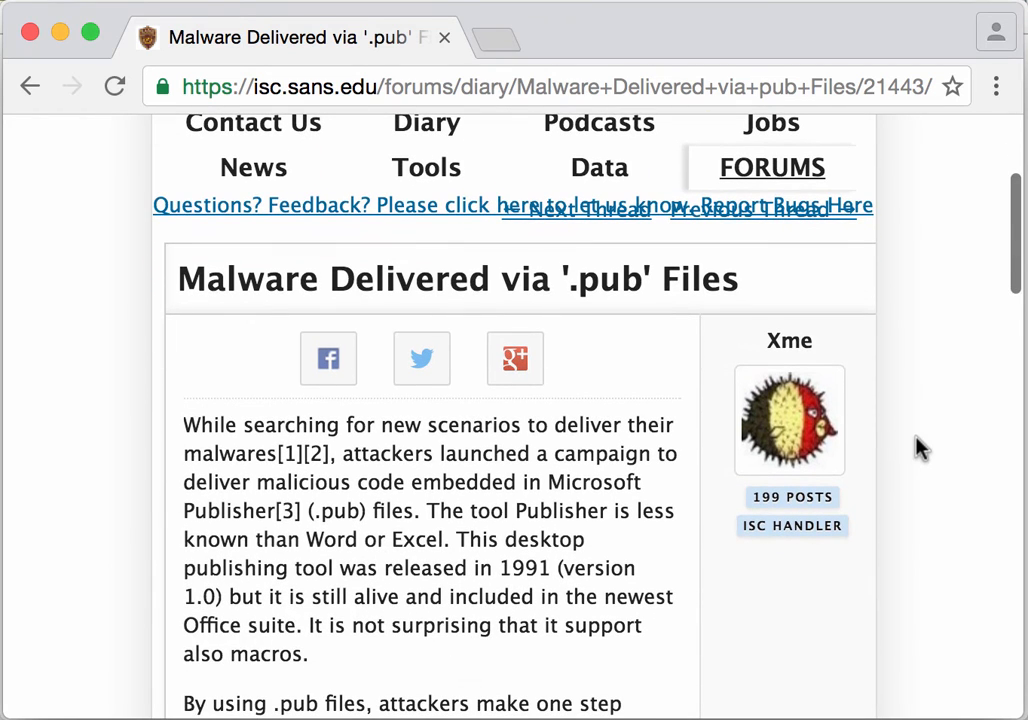
pyautogui.moveTo(590, 316)
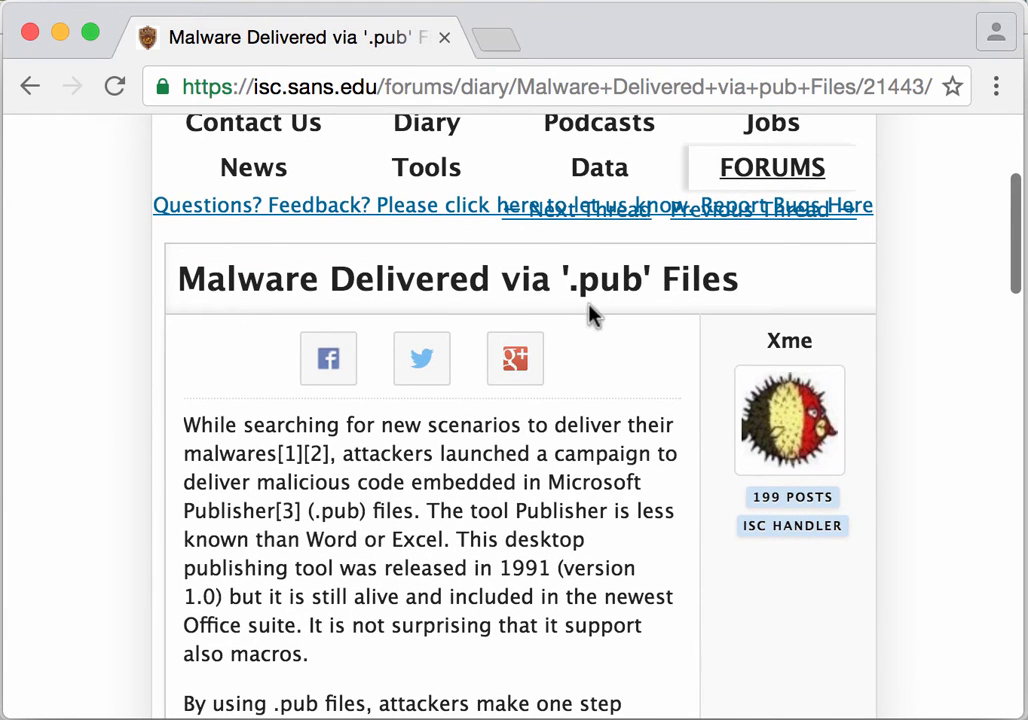
pyautogui.moveTo(628, 384)
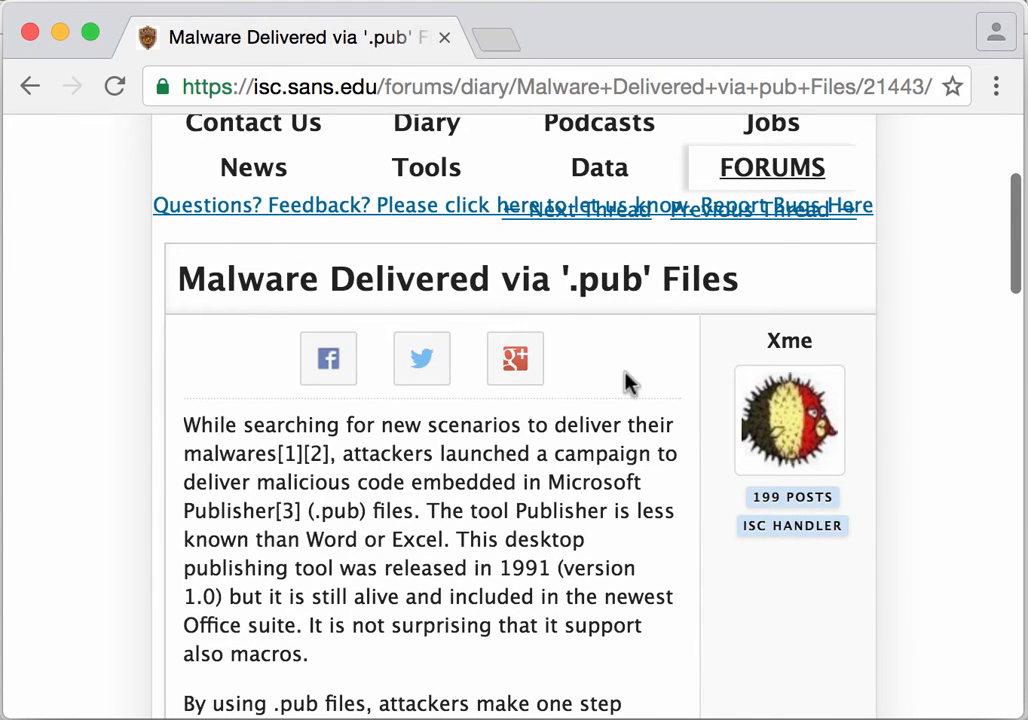
pyautogui.scroll(-3)
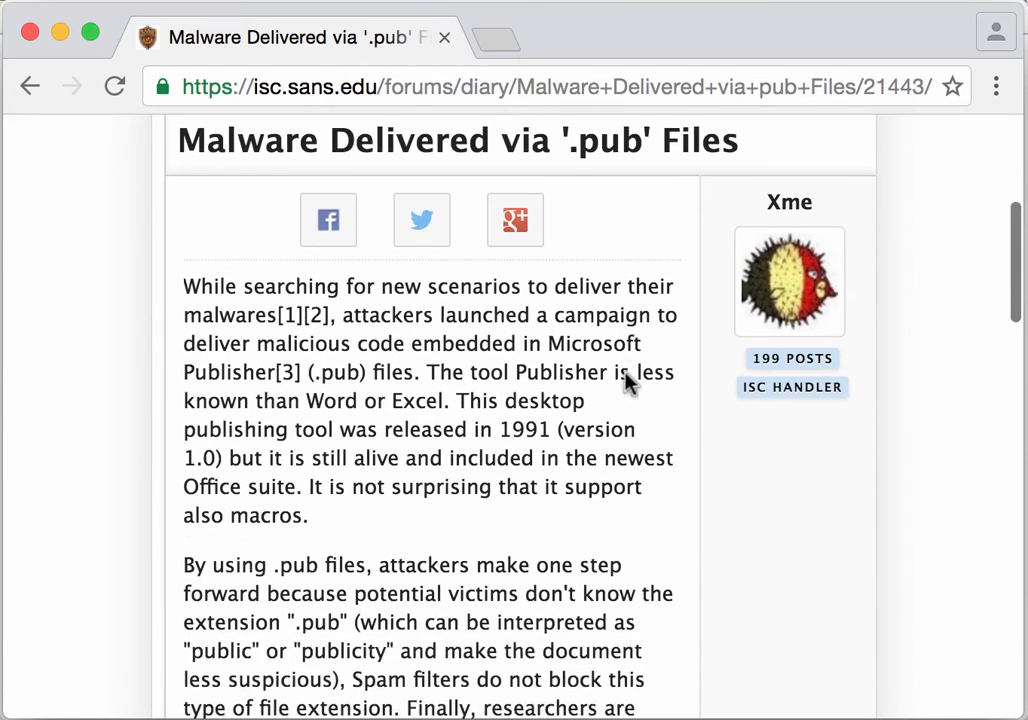
pyautogui.scroll(-3)
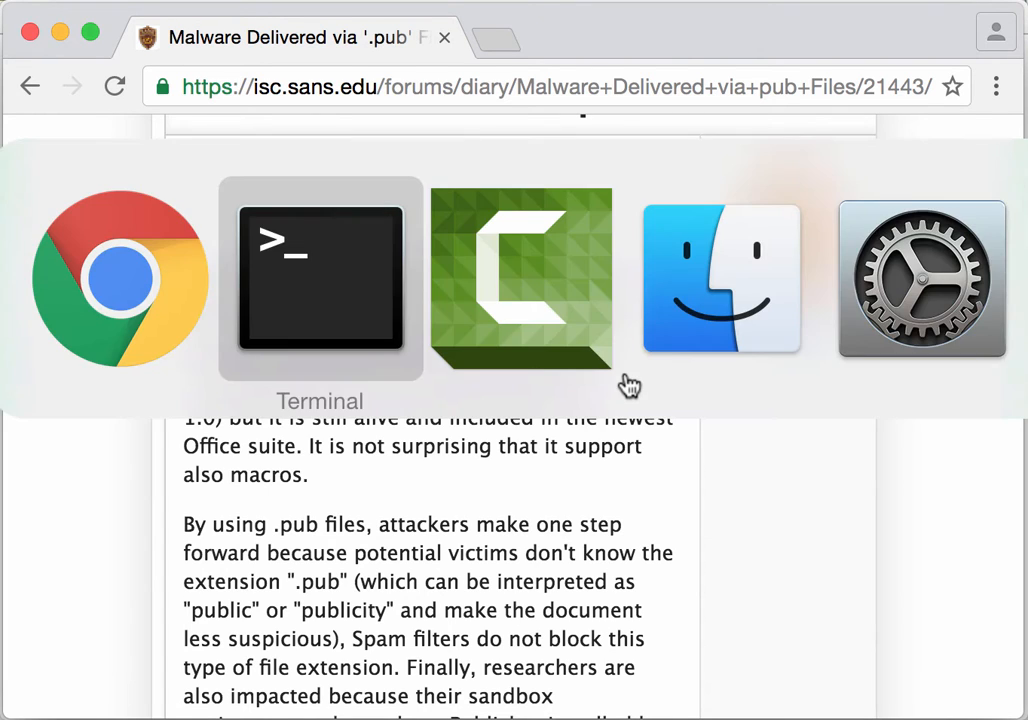
# Step: Run oledump.py on Letter_Of_Invitation.pub.vir.zip to list its 15 streams, stream 13 flagged with macros
pyautogui.click(320, 278)
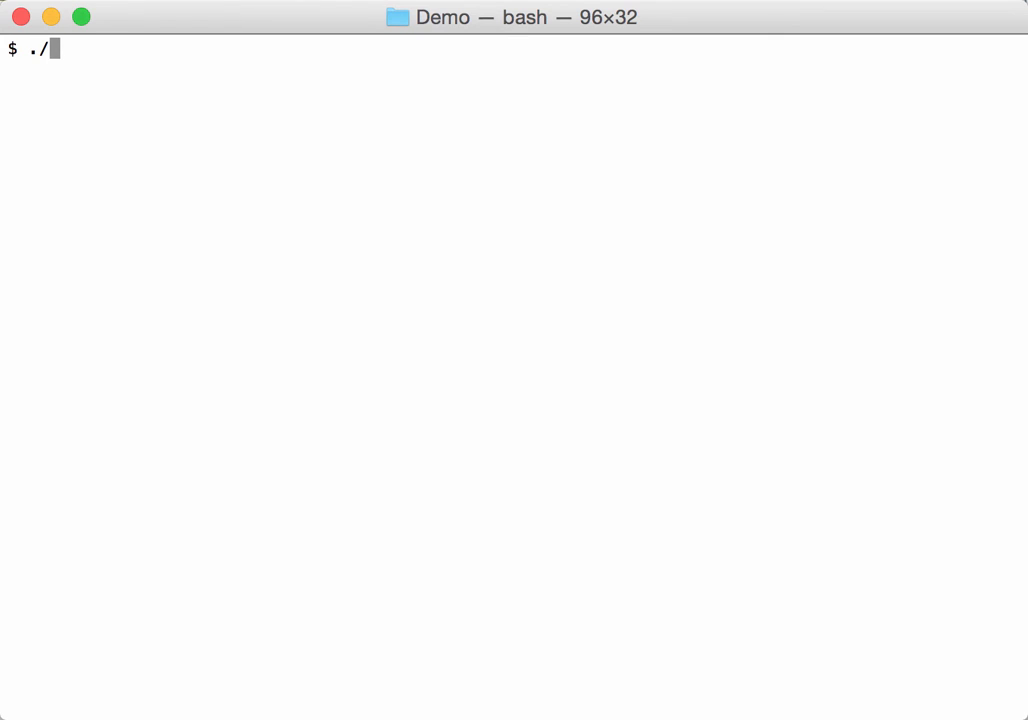
pyautogui.write('oledump.py')
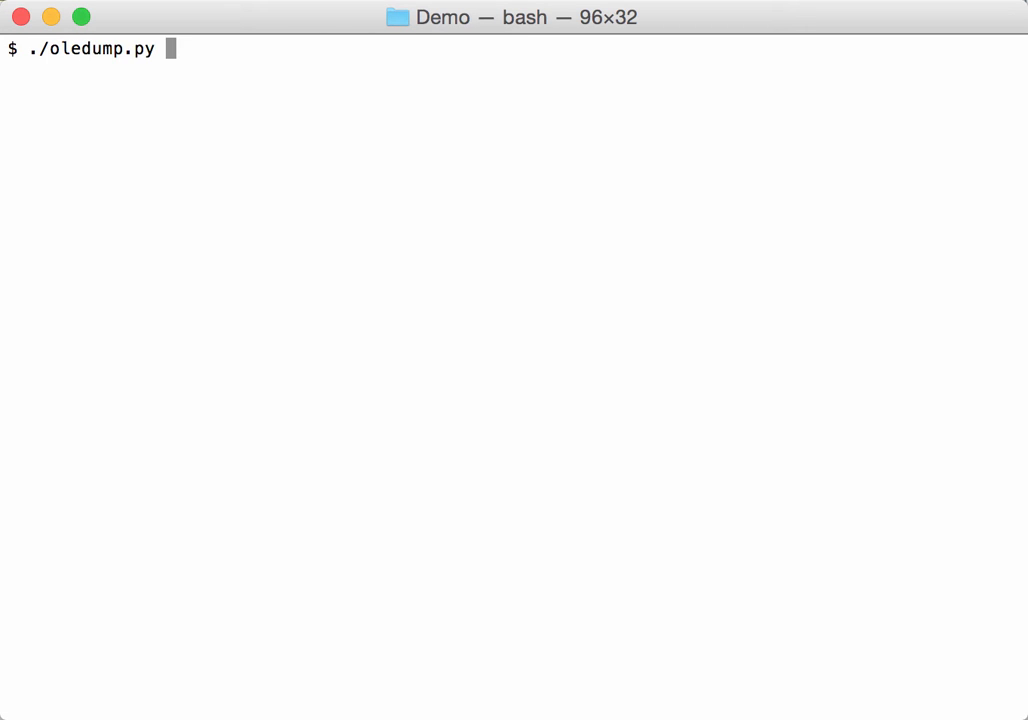
pyautogui.press('Return')
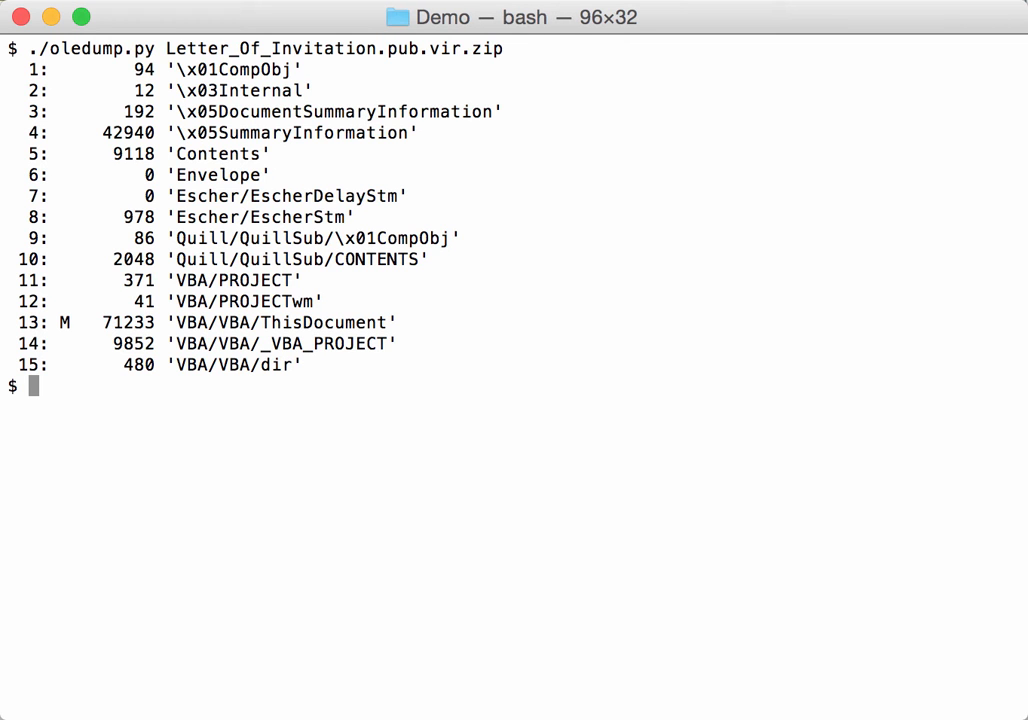
pyautogui.moveTo(250, 284)
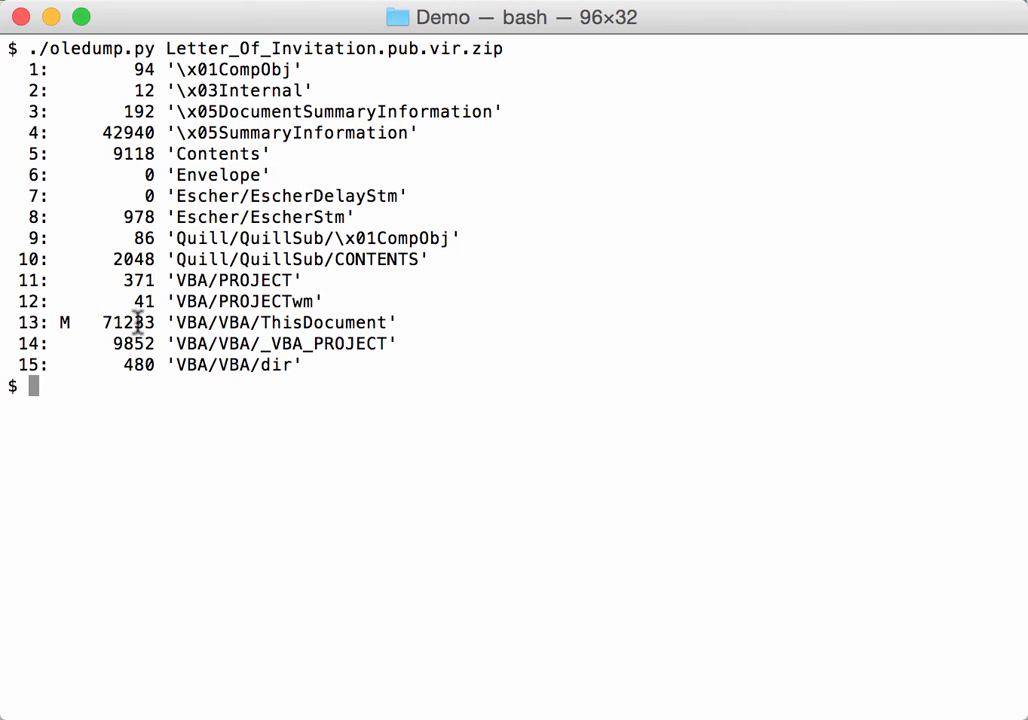
pyautogui.moveTo(68, 312)
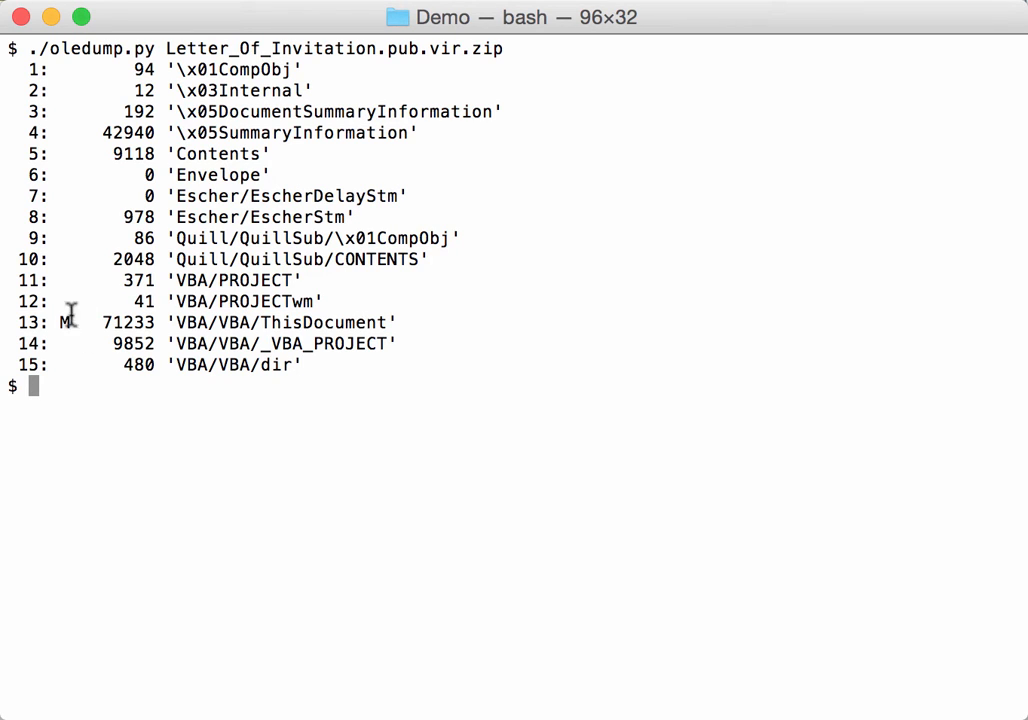
pyautogui.moveTo(488, 312)
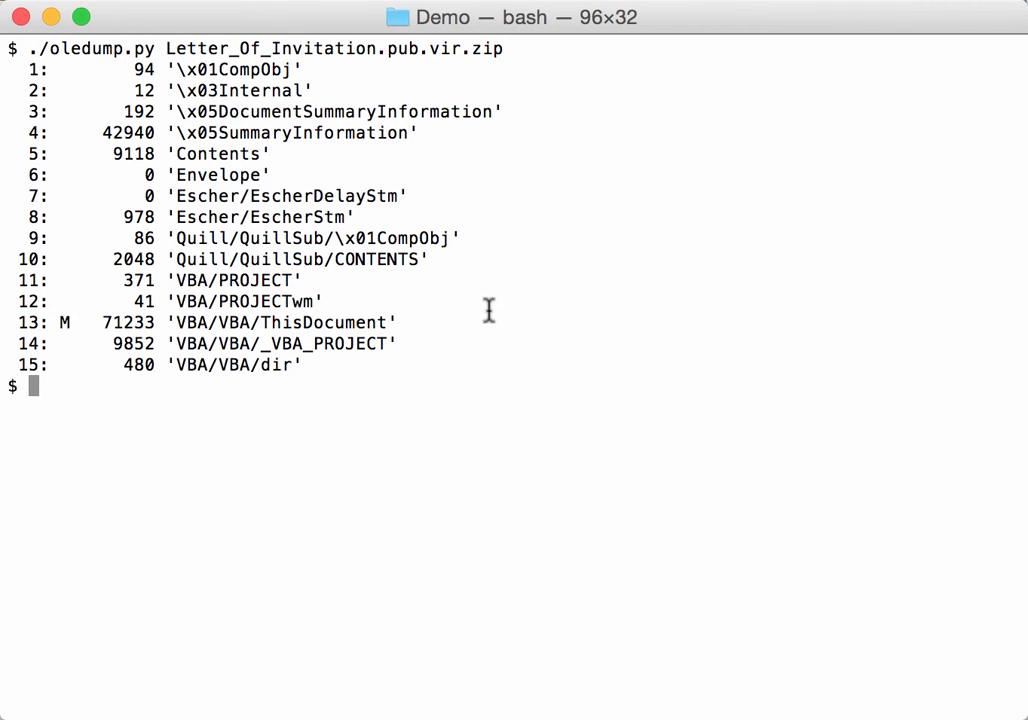
# Step: Run ./oledump.py -s 13 -v Letter_Of_Invitation.pub.vir.zip piped into less to view the decompressed VBA
pyautogui.write('./ole')
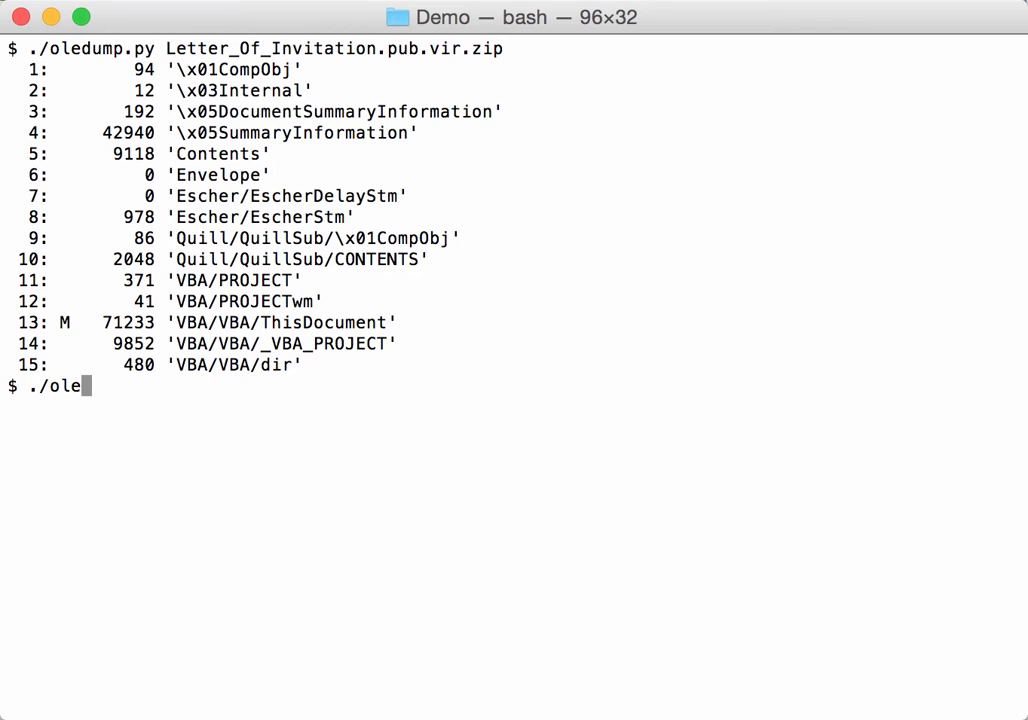
pyautogui.write('dump.py -s')
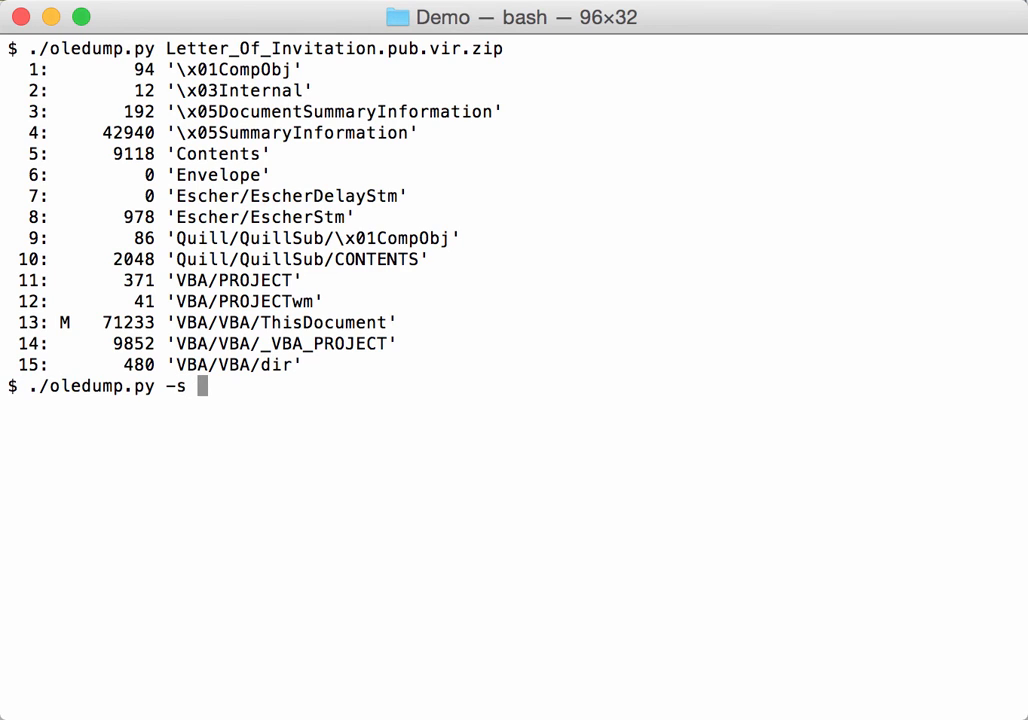
pyautogui.write('13')
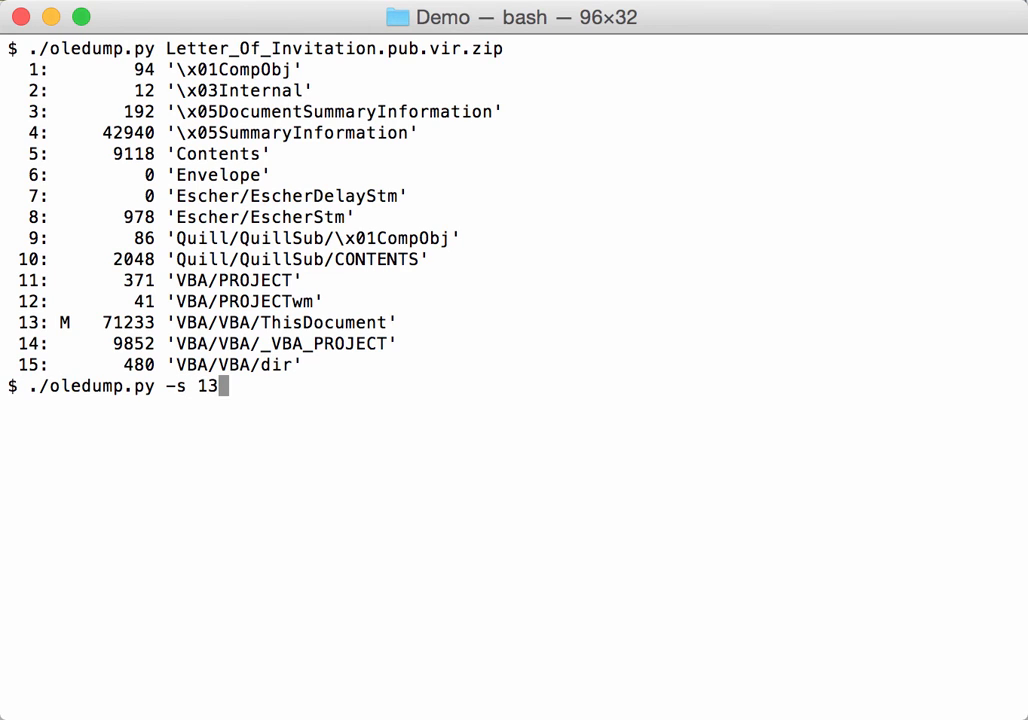
pyautogui.write('-v')
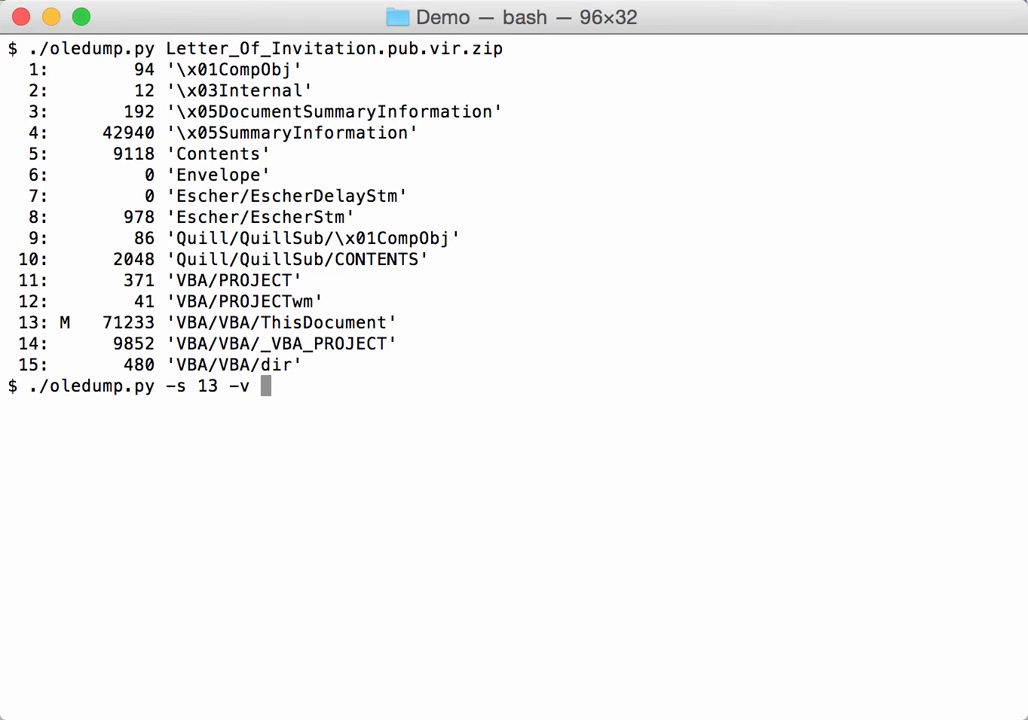
pyautogui.write('Letter_Of_Invitation.pub.vir.zip')
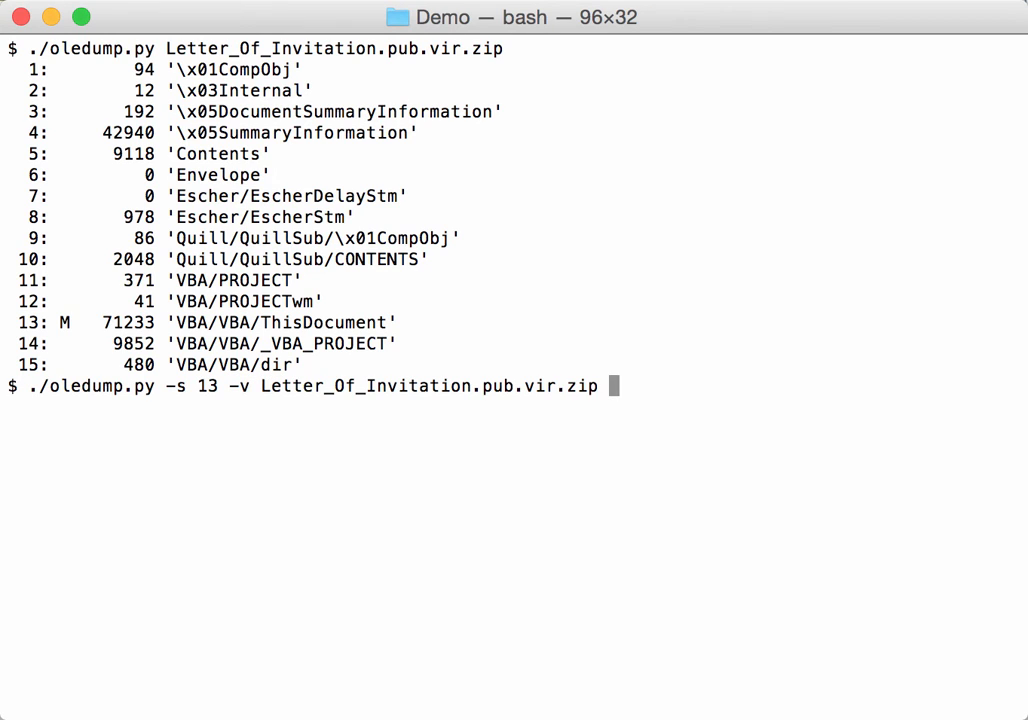
pyautogui.write('| les')
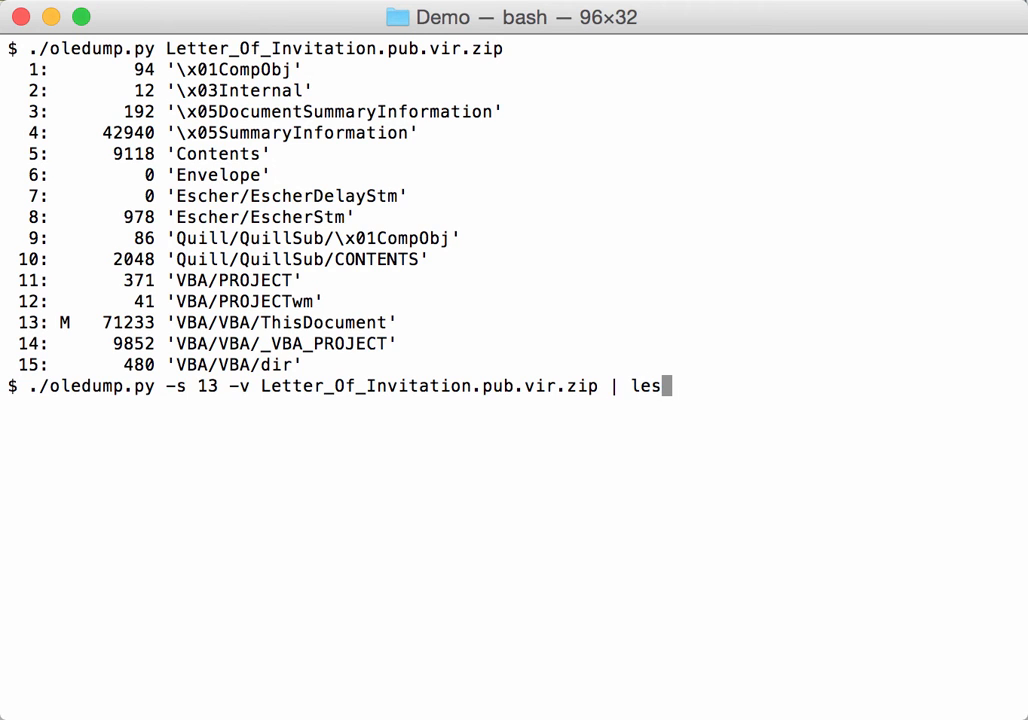
pyautogui.press('Return')
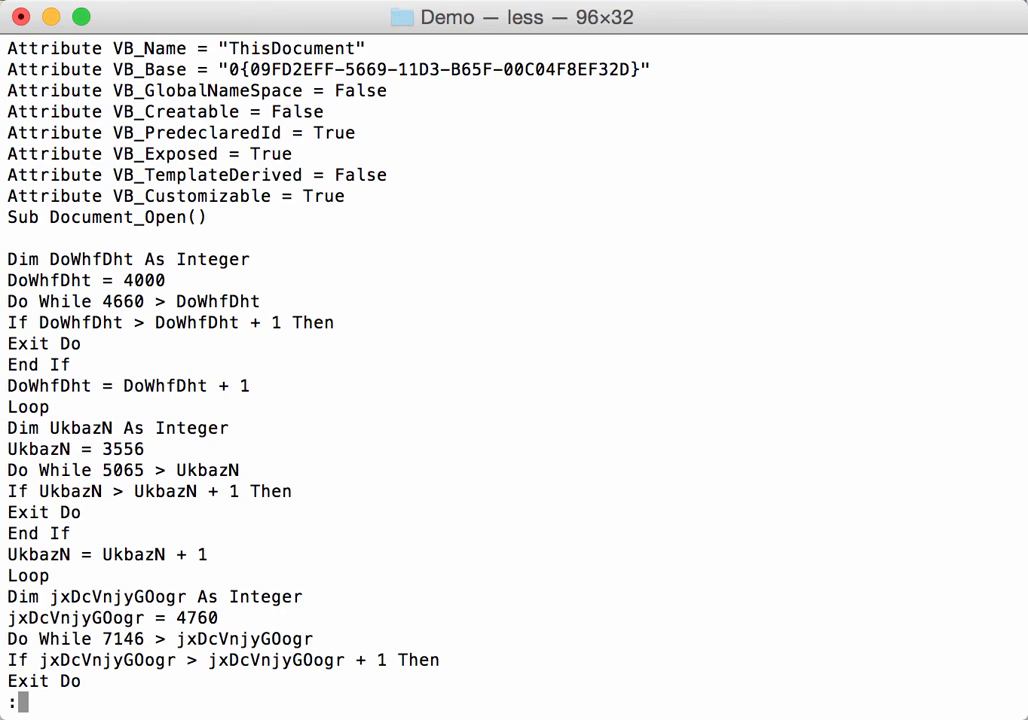
# Step: Page through the macro's junk loops and Chr() arithmetic strings, then quit the pager
pyautogui.scroll(-3)
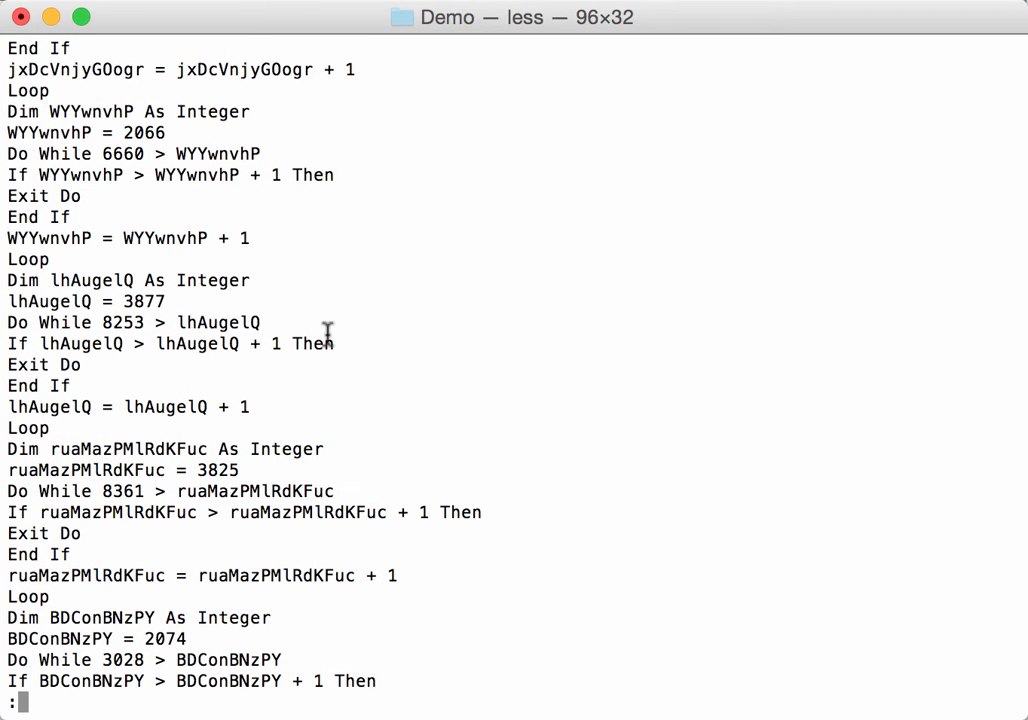
pyautogui.scroll(-3)
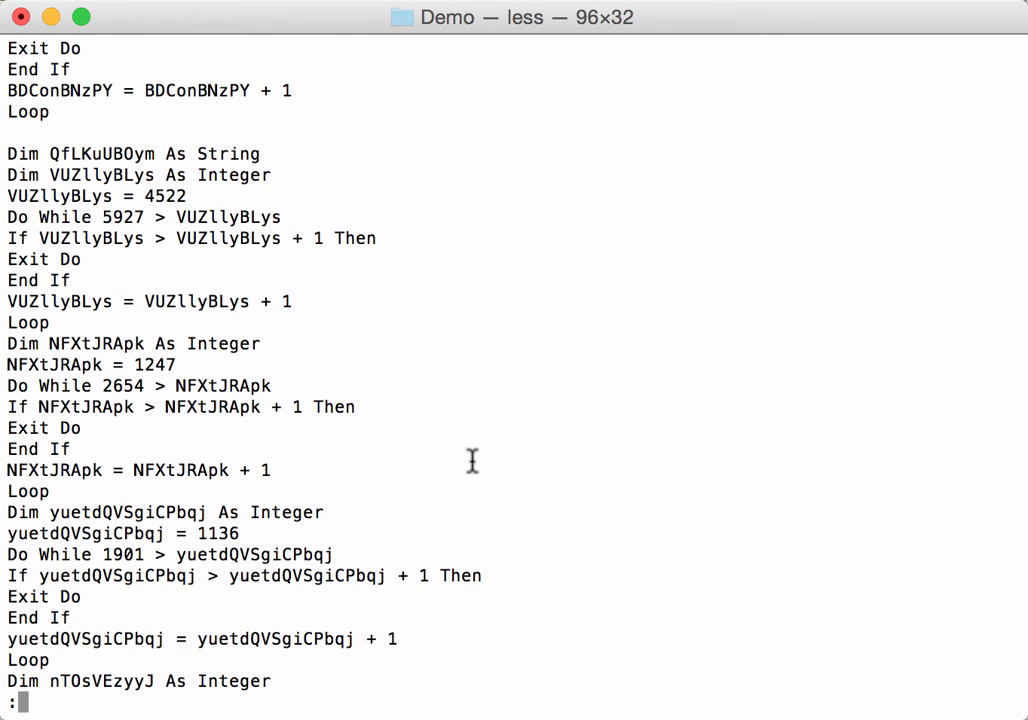
pyautogui.scroll(-3)
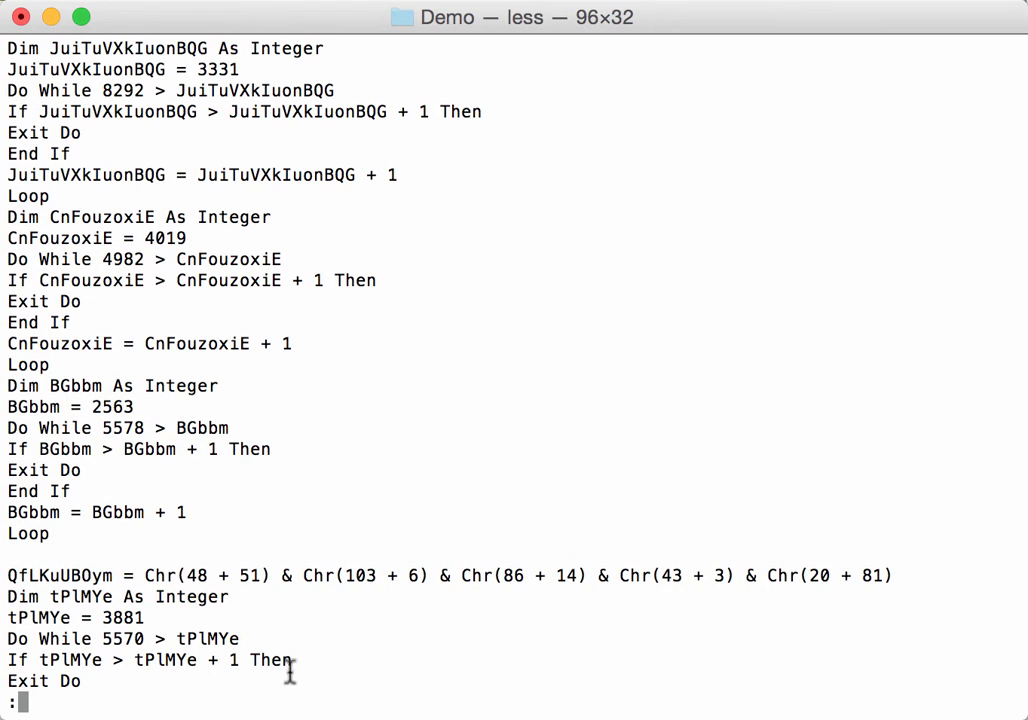
pyautogui.moveTo(258, 600)
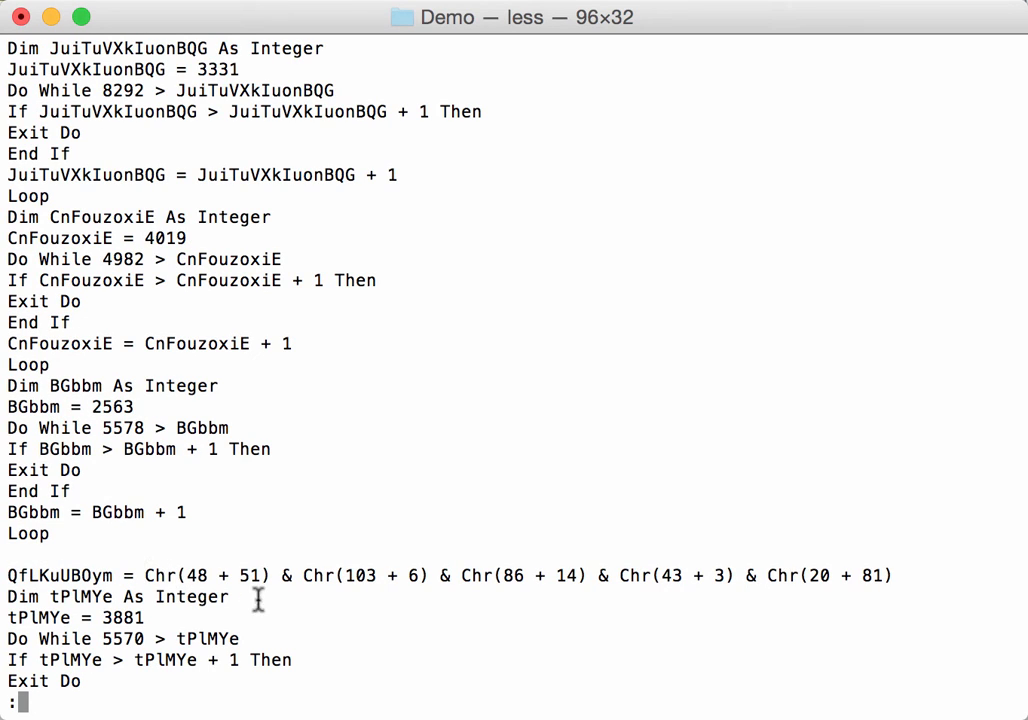
pyautogui.moveTo(776, 478)
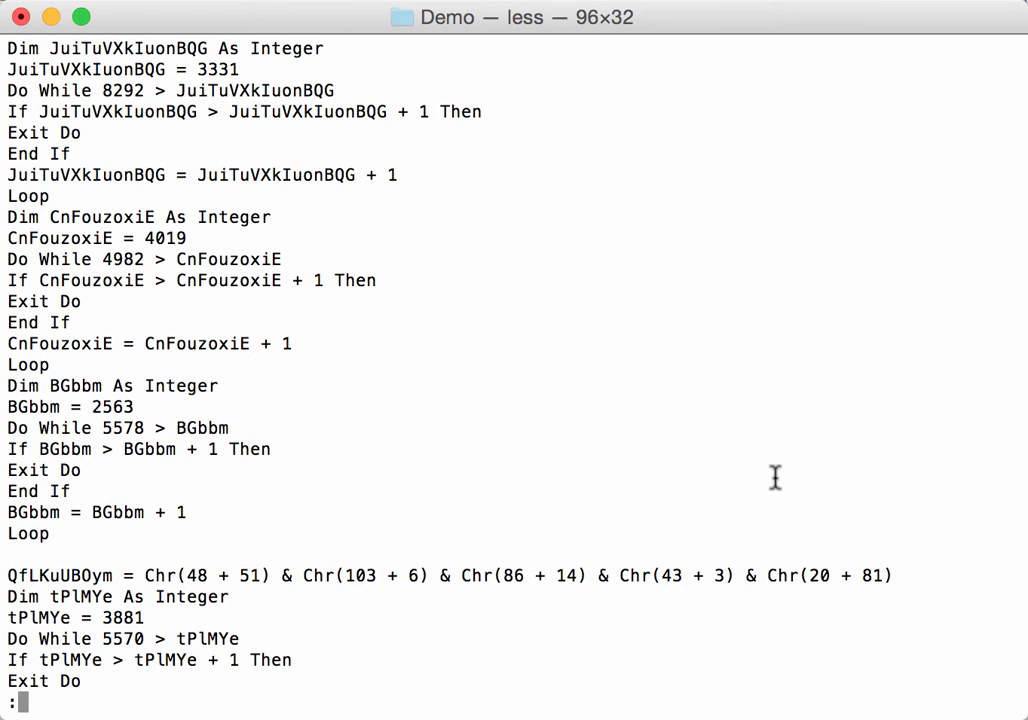
pyautogui.moveTo(628, 414)
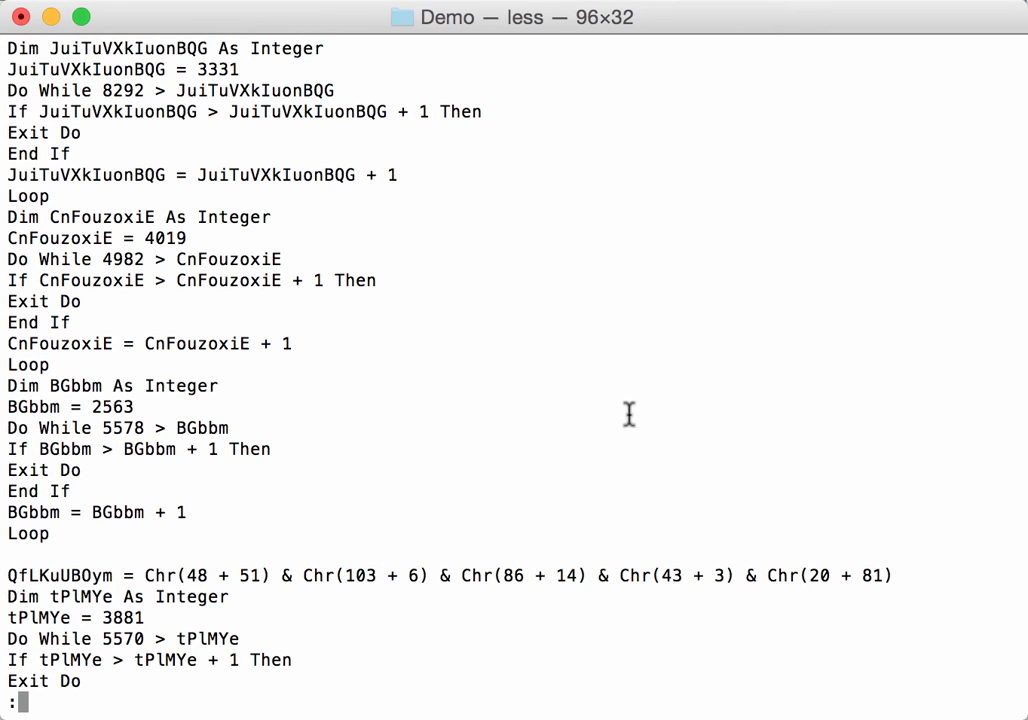
pyautogui.scroll(-3)
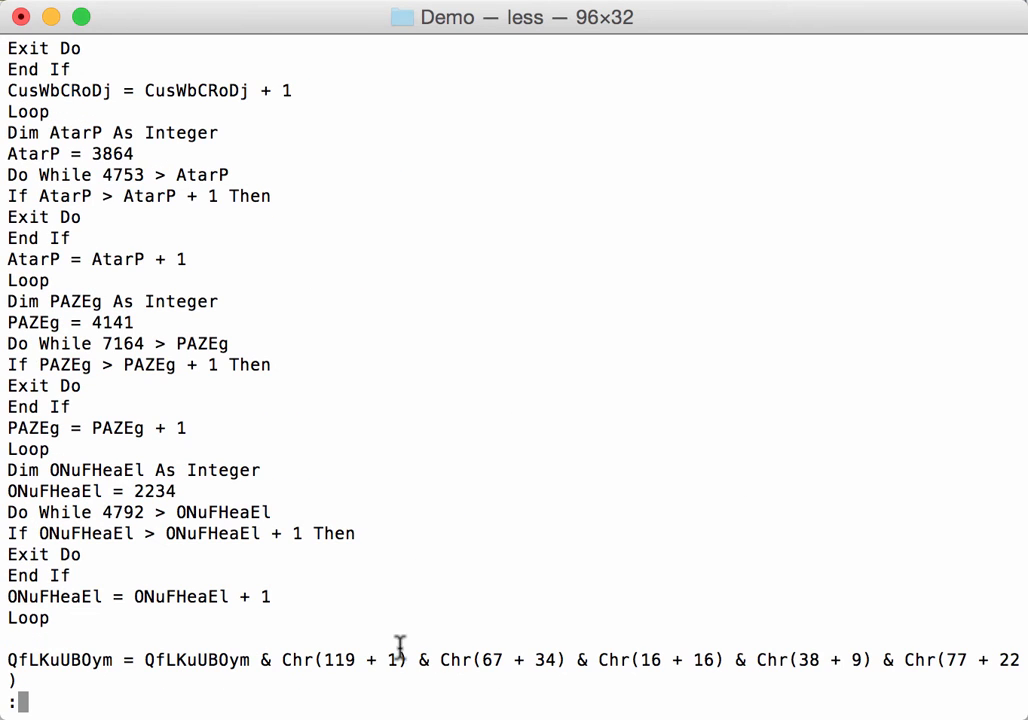
pyautogui.moveTo(544, 624)
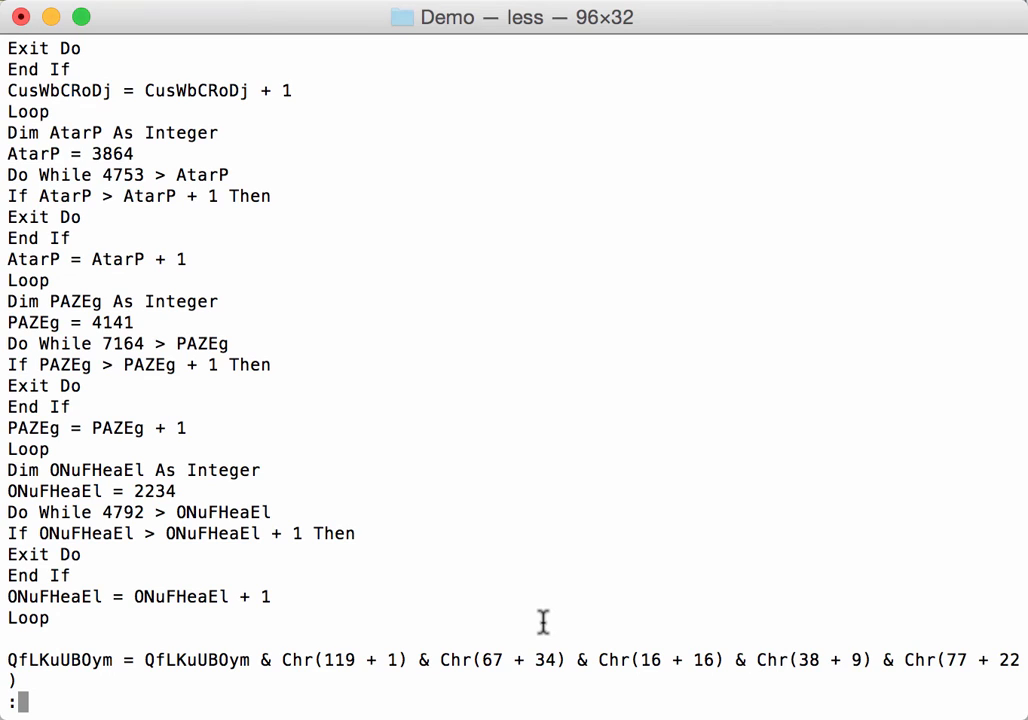
pyautogui.press('q')
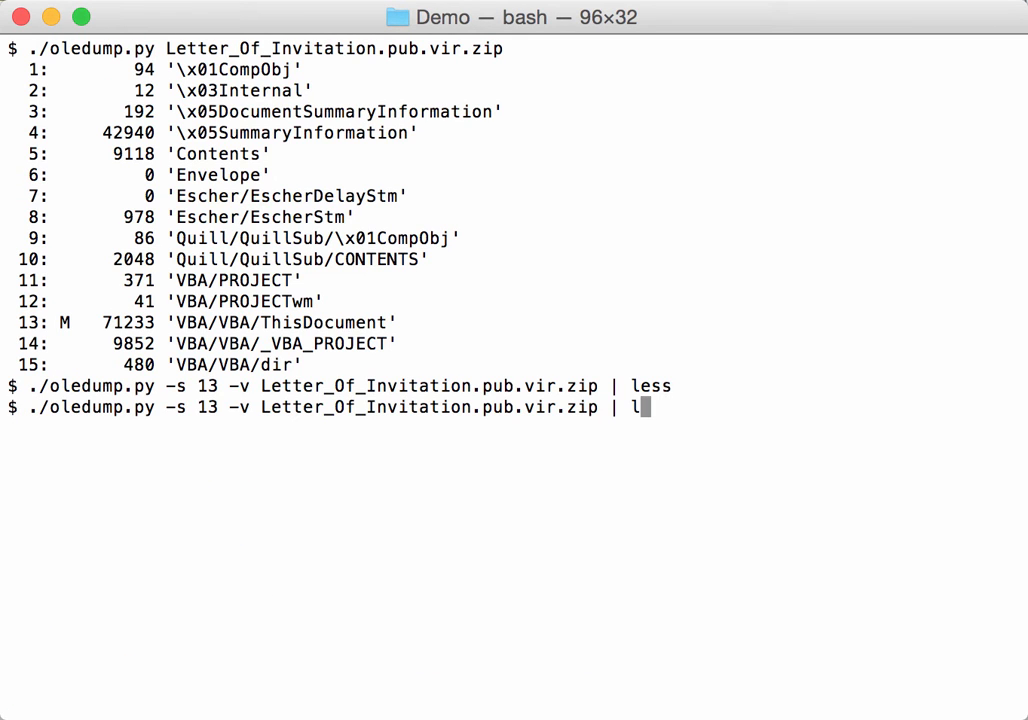
pyautogui.write('grep')
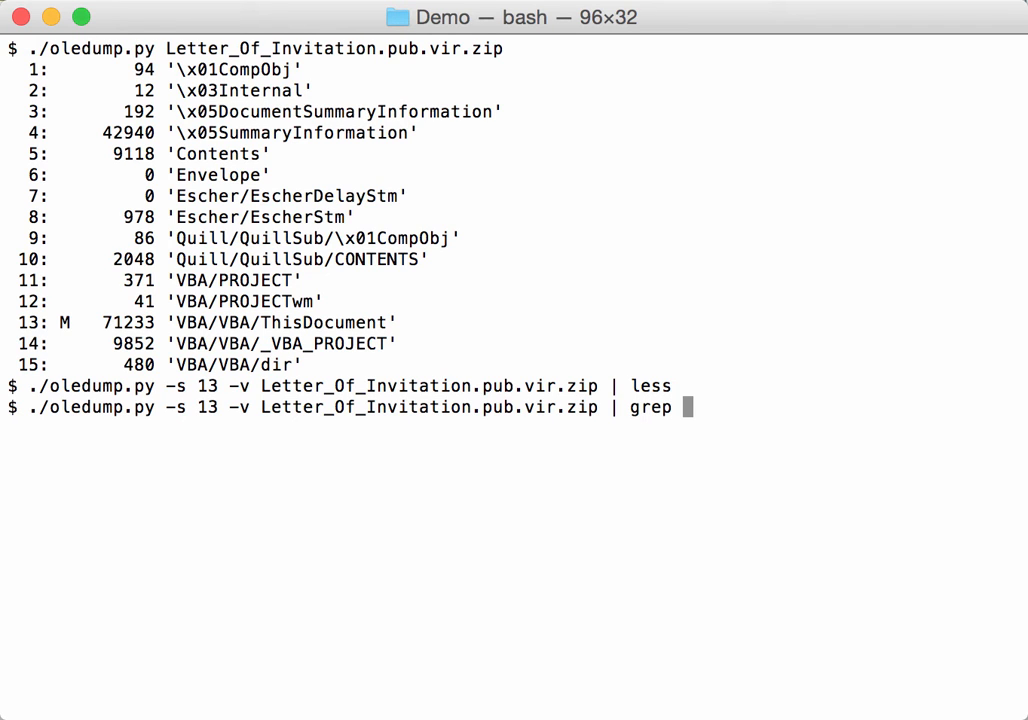
pyautogui.write('Chr')
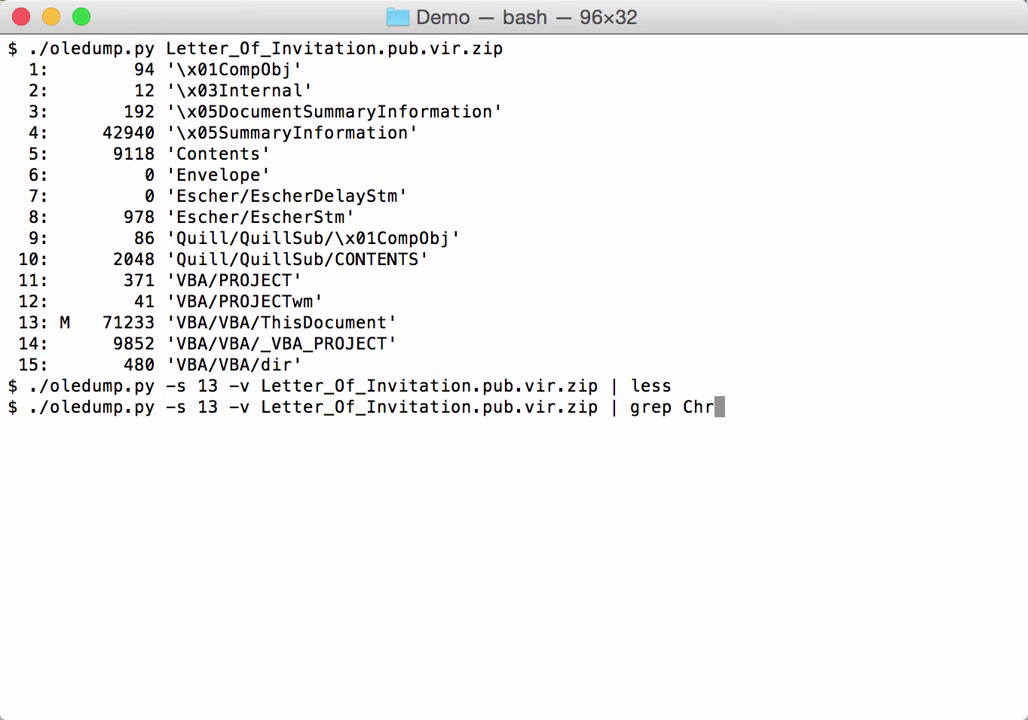
pyautogui.press('Return')
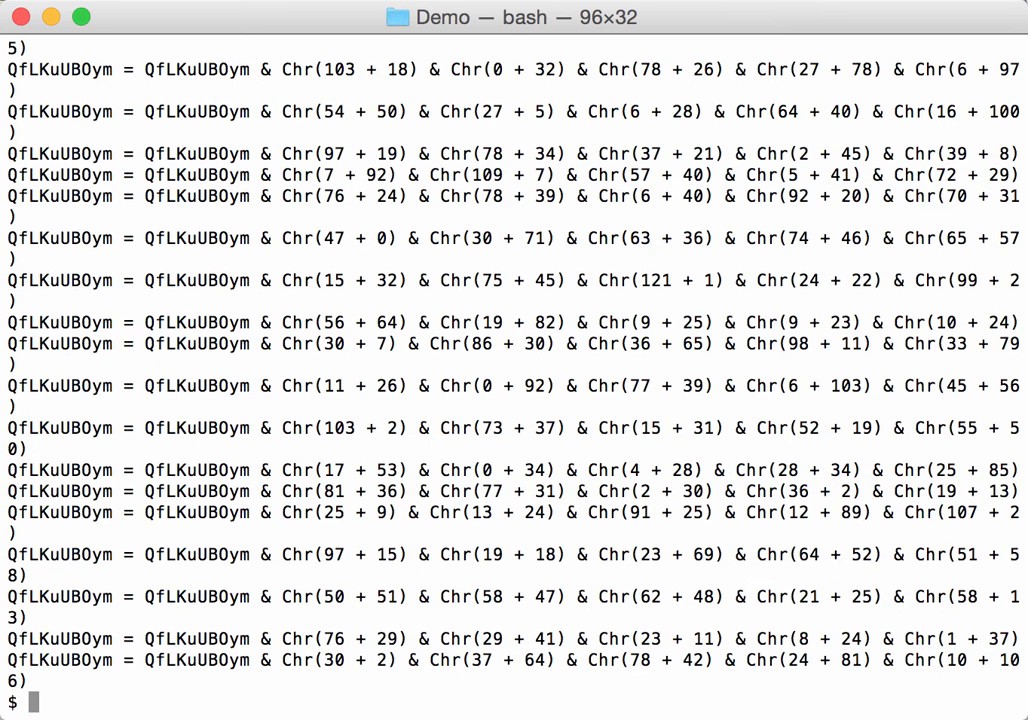
pyautogui.moveTo(390, 348)
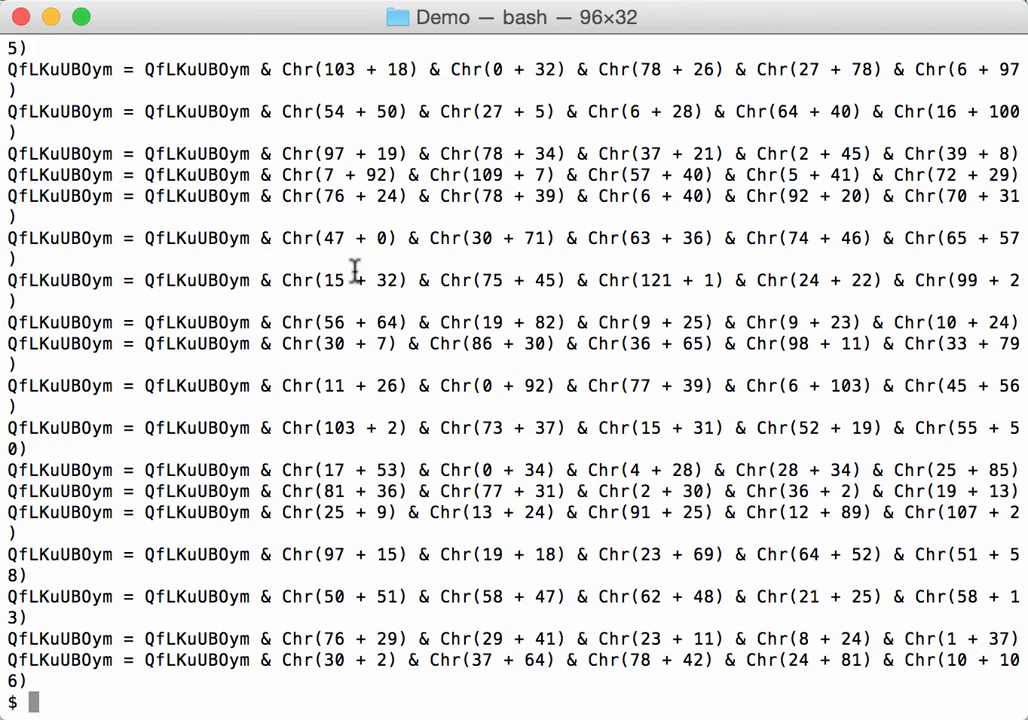
pyautogui.moveTo(508, 364)
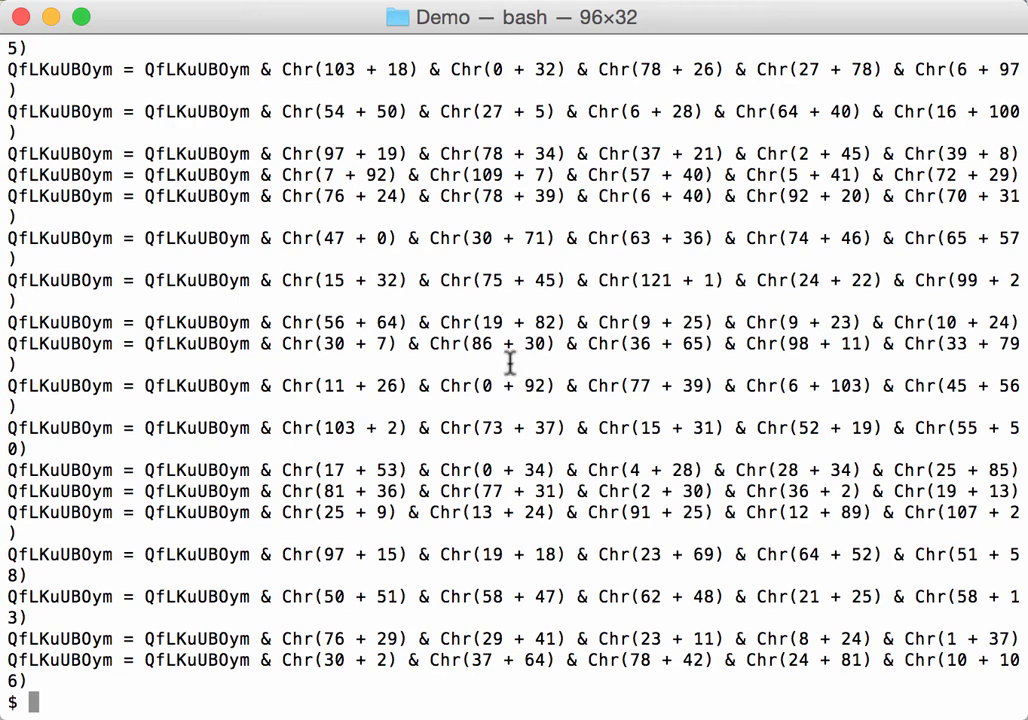
pyautogui.moveTo(376, 370)
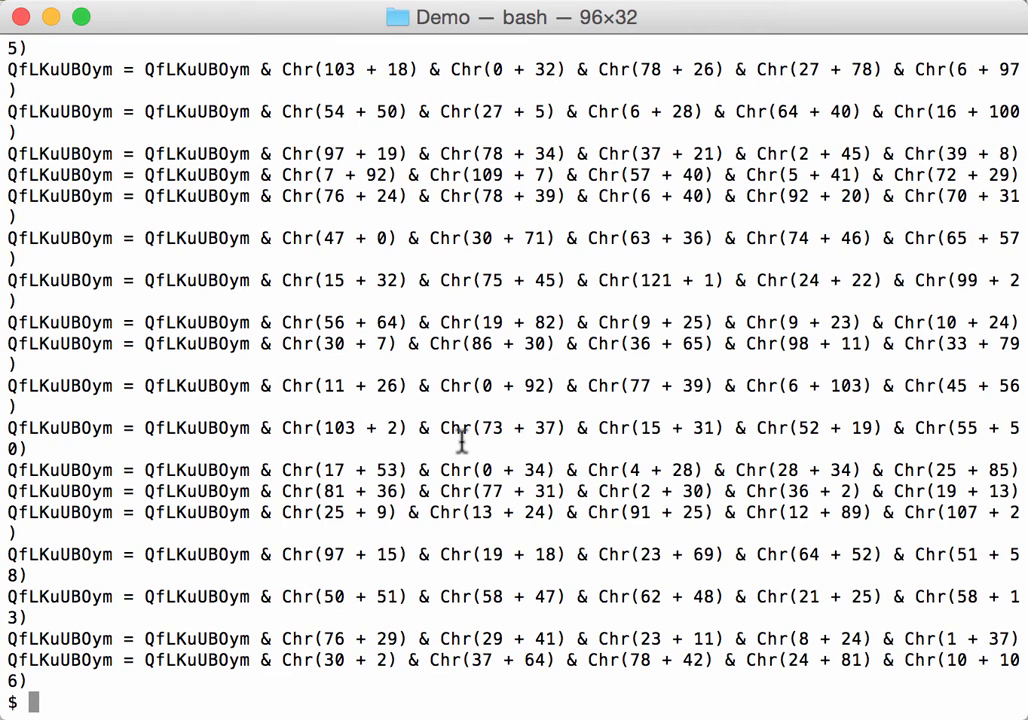
# Step: Clear the screen and recall the stream 13 extraction piped through grep Chr
pyautogui.write('c')
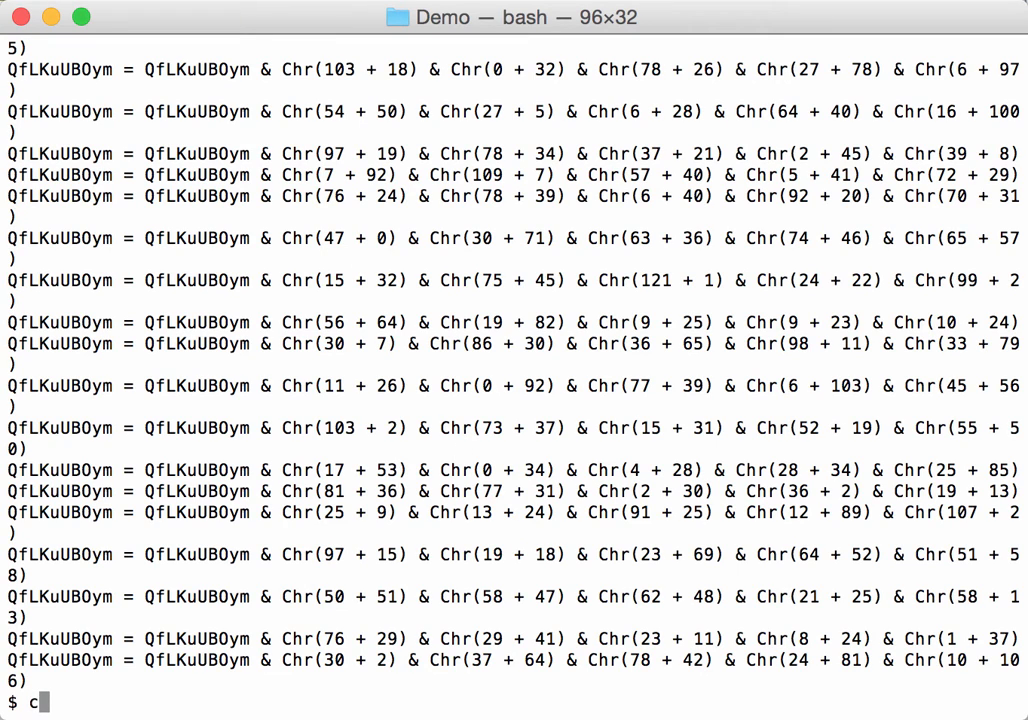
pyautogui.write('lear')
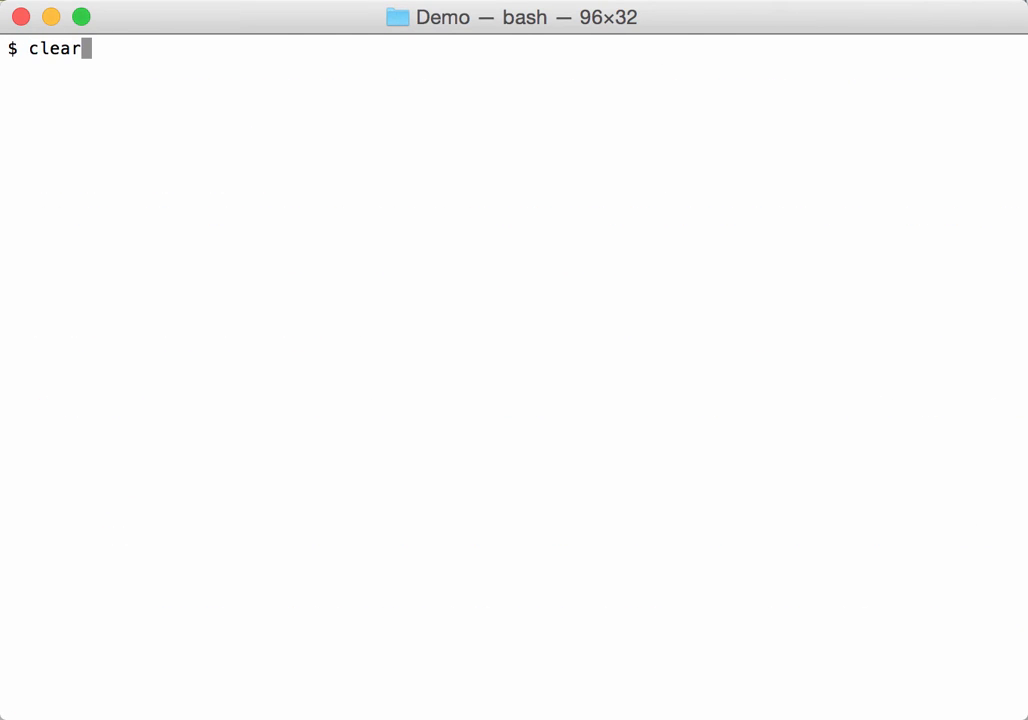
pyautogui.write('./oledump.py -s 13 -v Letter_Of_Invitation.pub.vir.zip | grep Chr |')
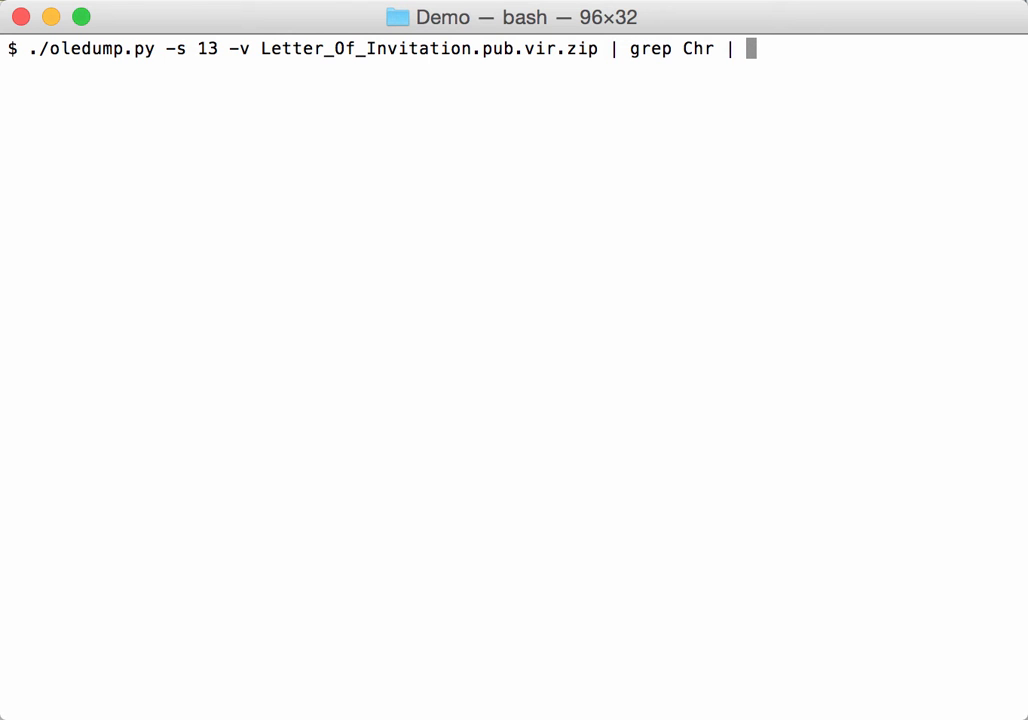
# Step: Pipe into ./translate.py -r "\d+ \+ \d+" "lambda m: 'x'" so every arithmetic pair shows as Chr(x)
pyautogui.write('./trans')
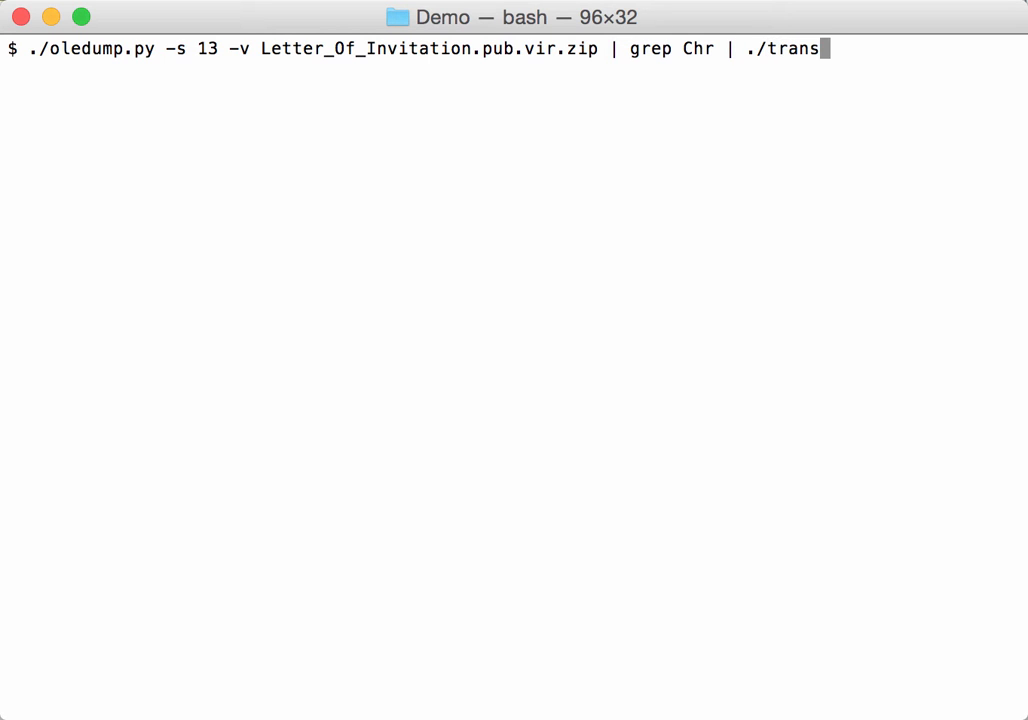
pyautogui.write('late.py')
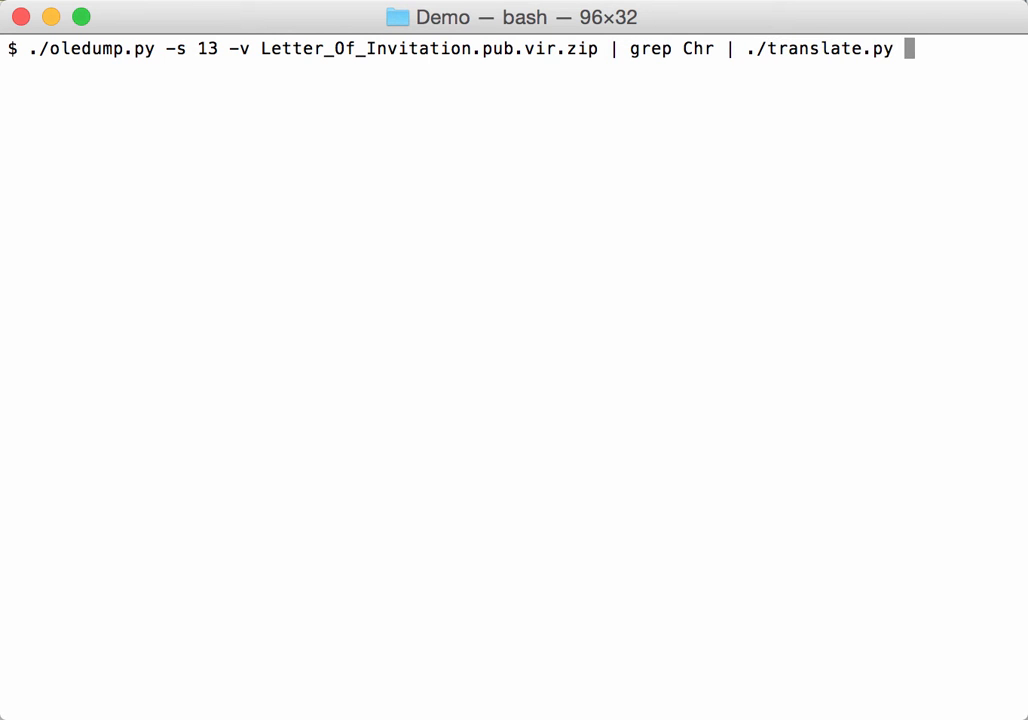
pyautogui.write('-')
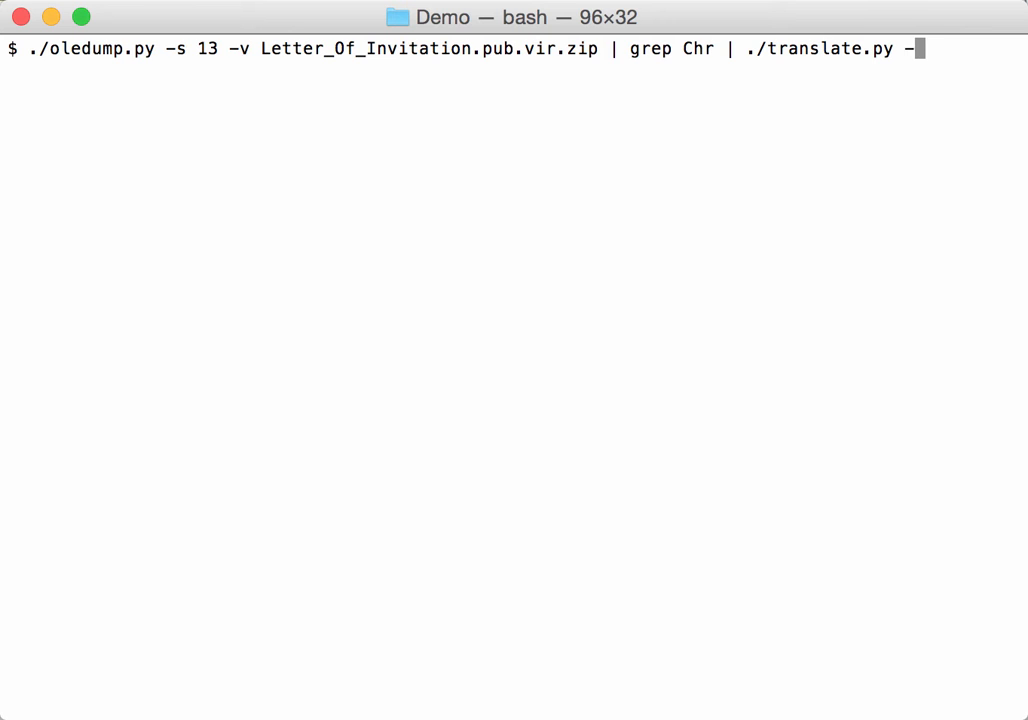
pyautogui.write('r')
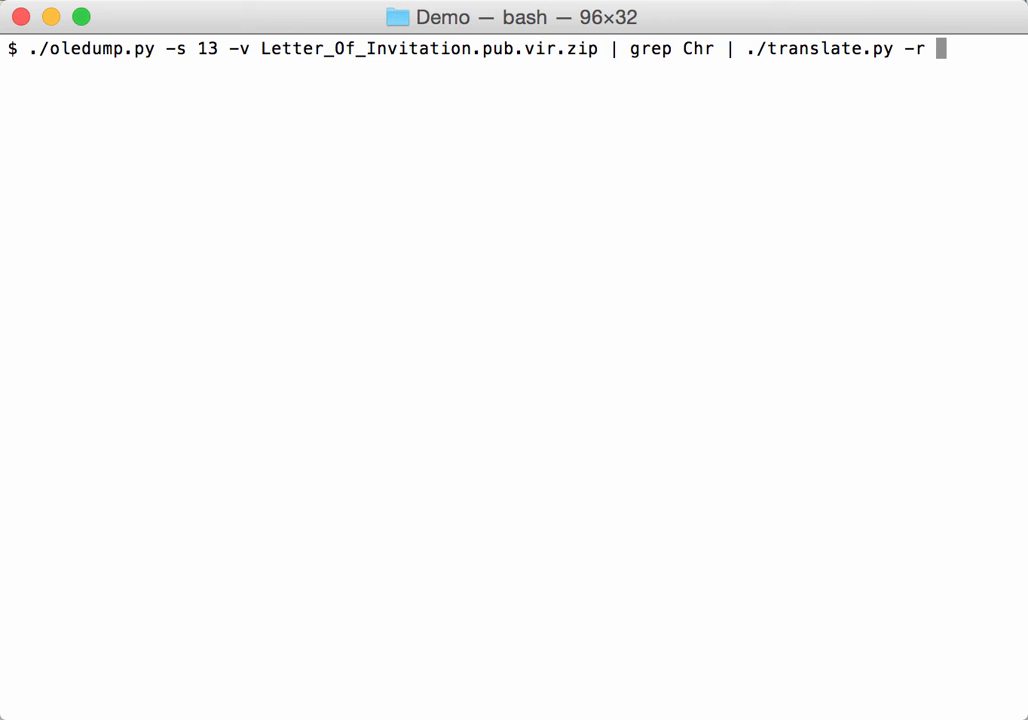
pyautogui.write('"')
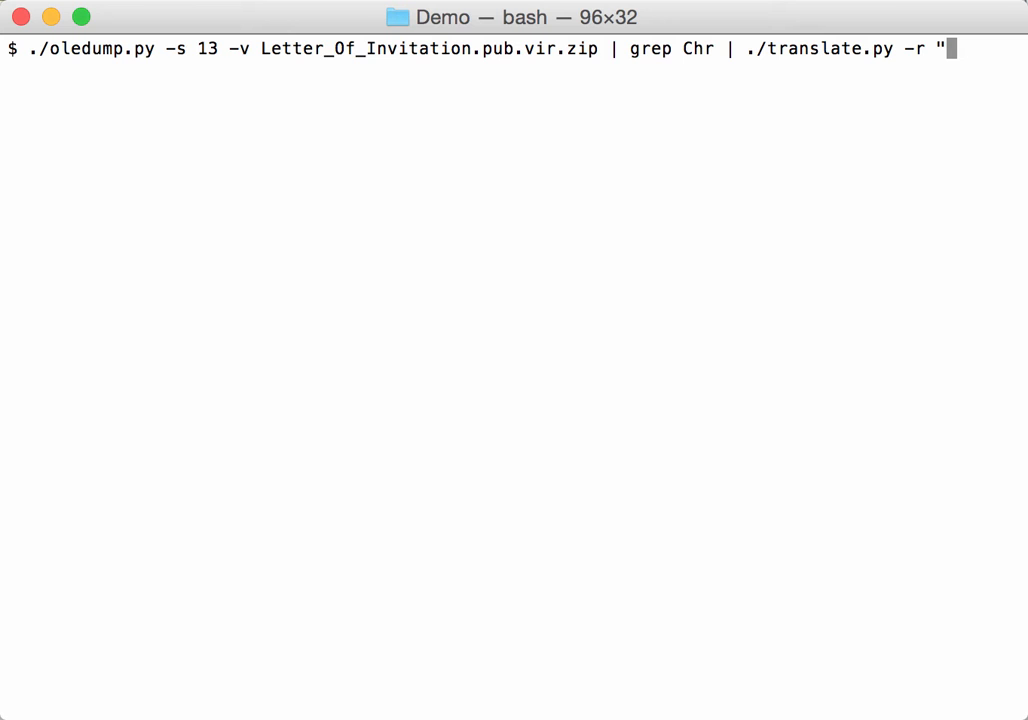
pyautogui.write('\\')
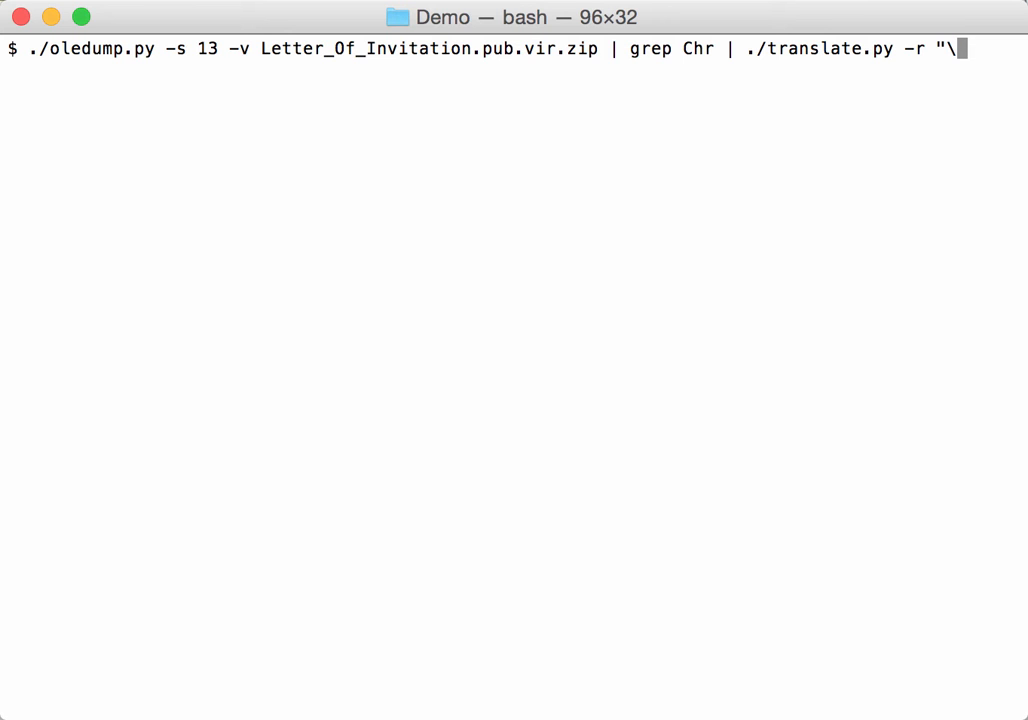
pyautogui.write('d+ \\+\\')
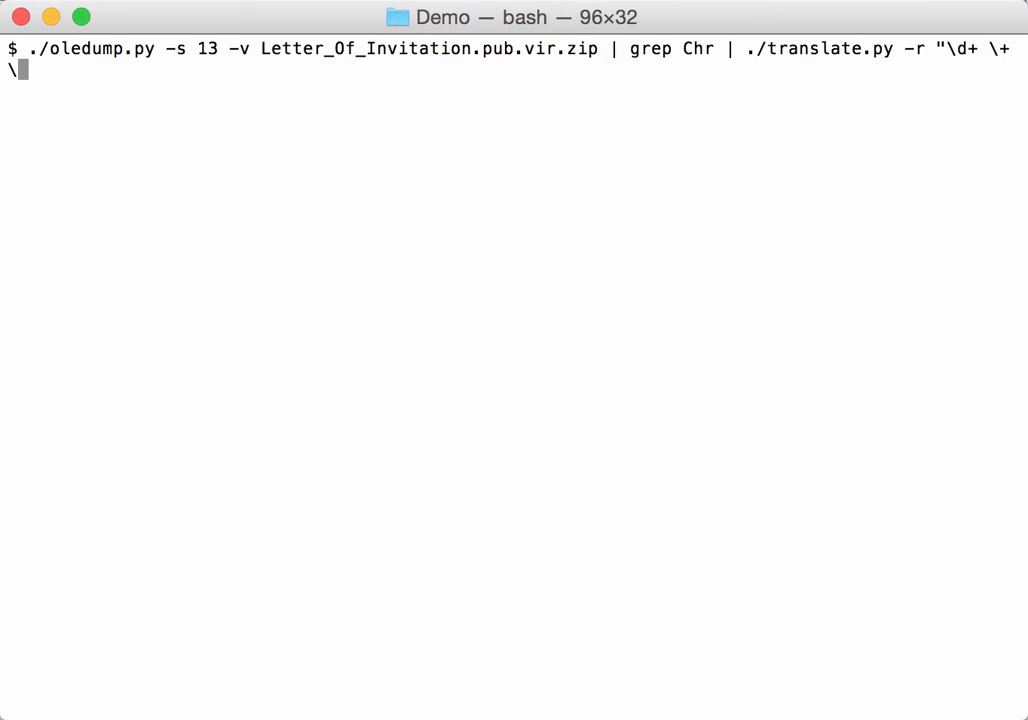
pyautogui.write('d+')
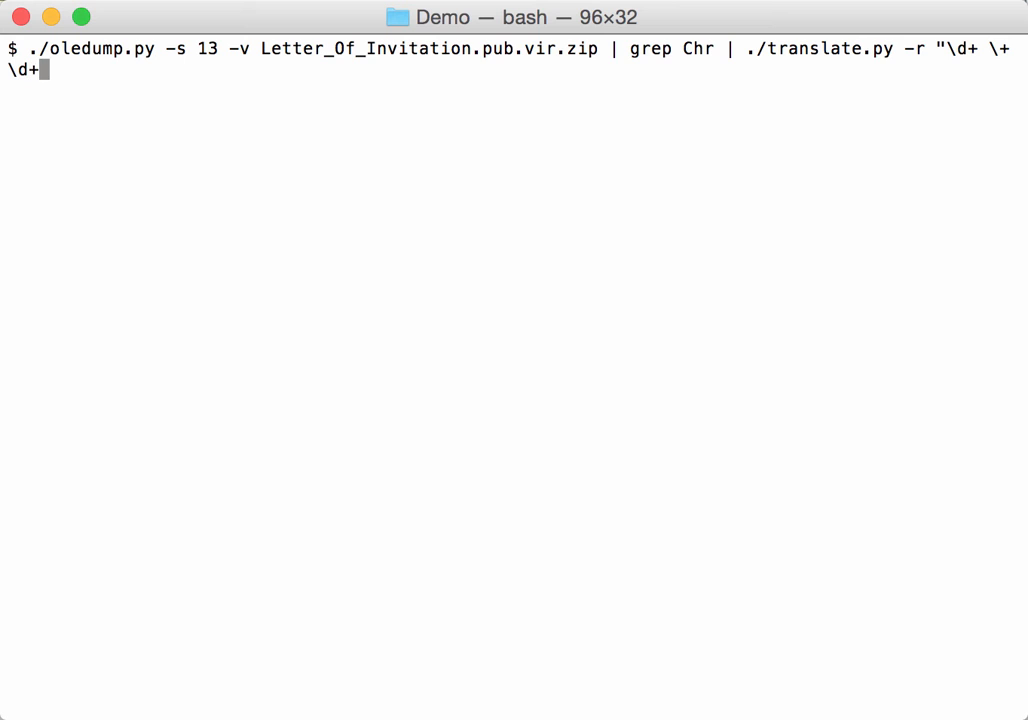
pyautogui.write('"')
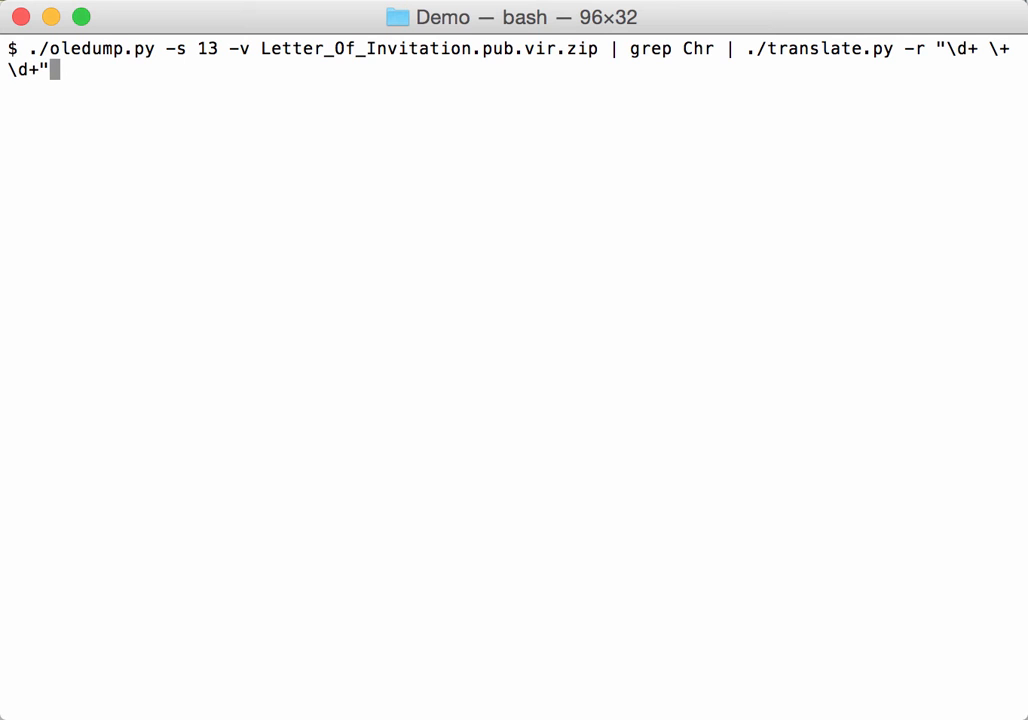
pyautogui.write('"')
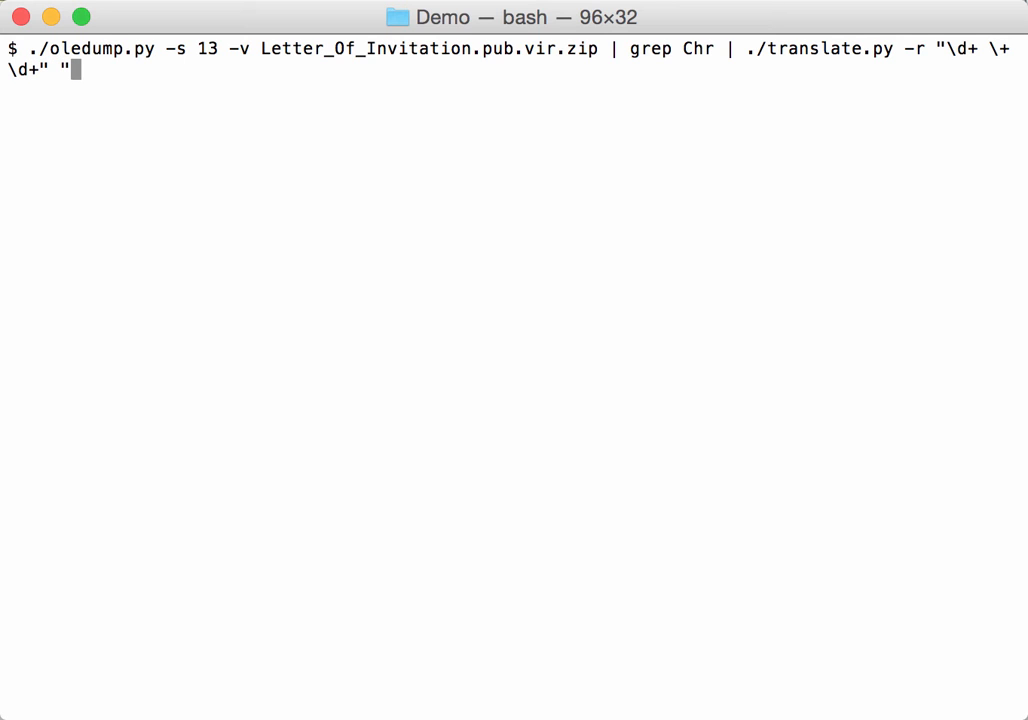
pyautogui.write('lam')
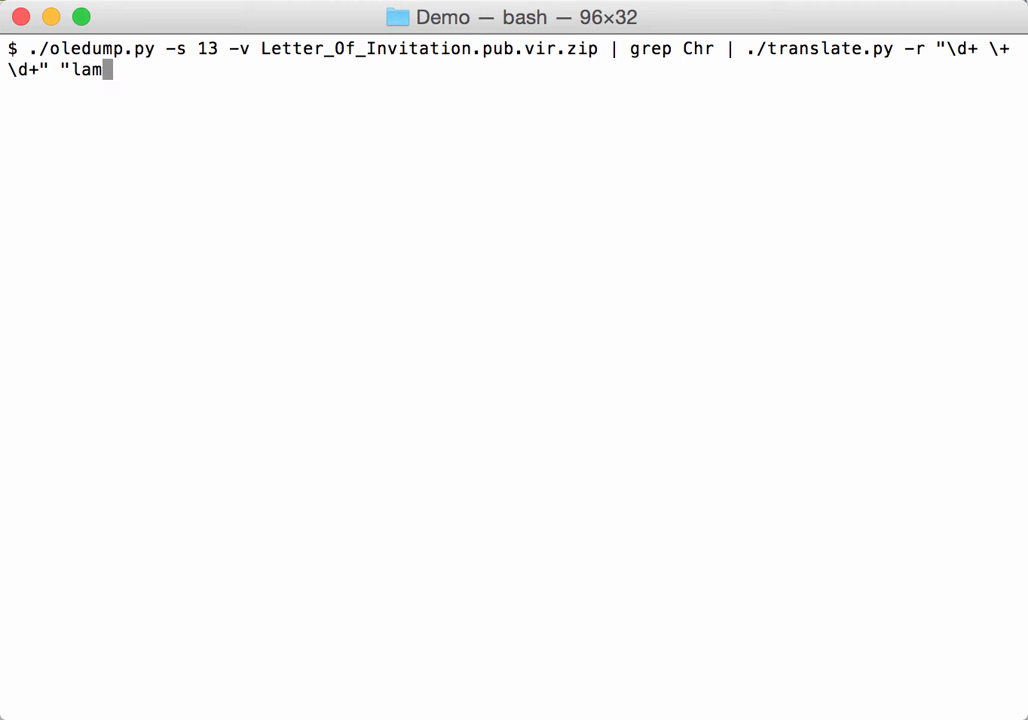
pyautogui.write('bda')
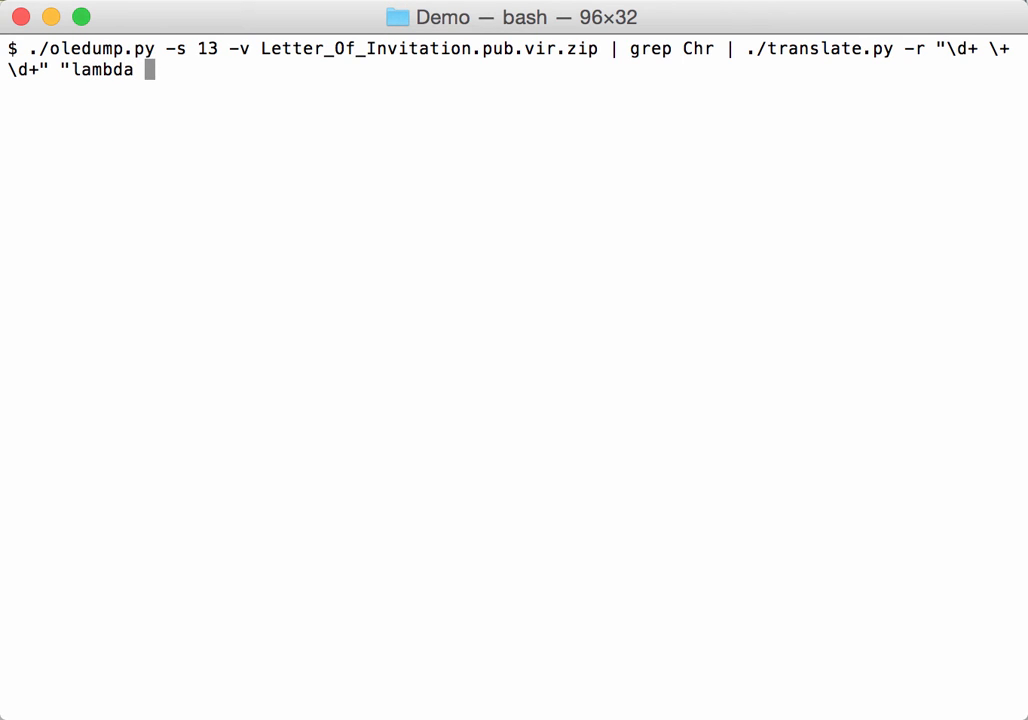
pyautogui.write('m')
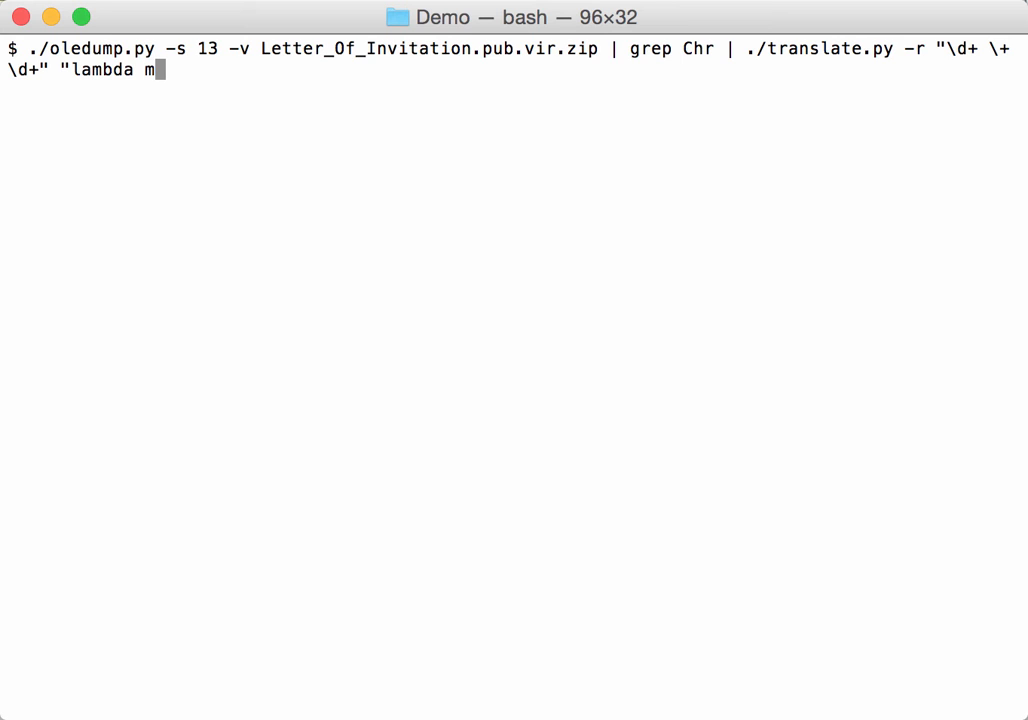
pyautogui.write(':')
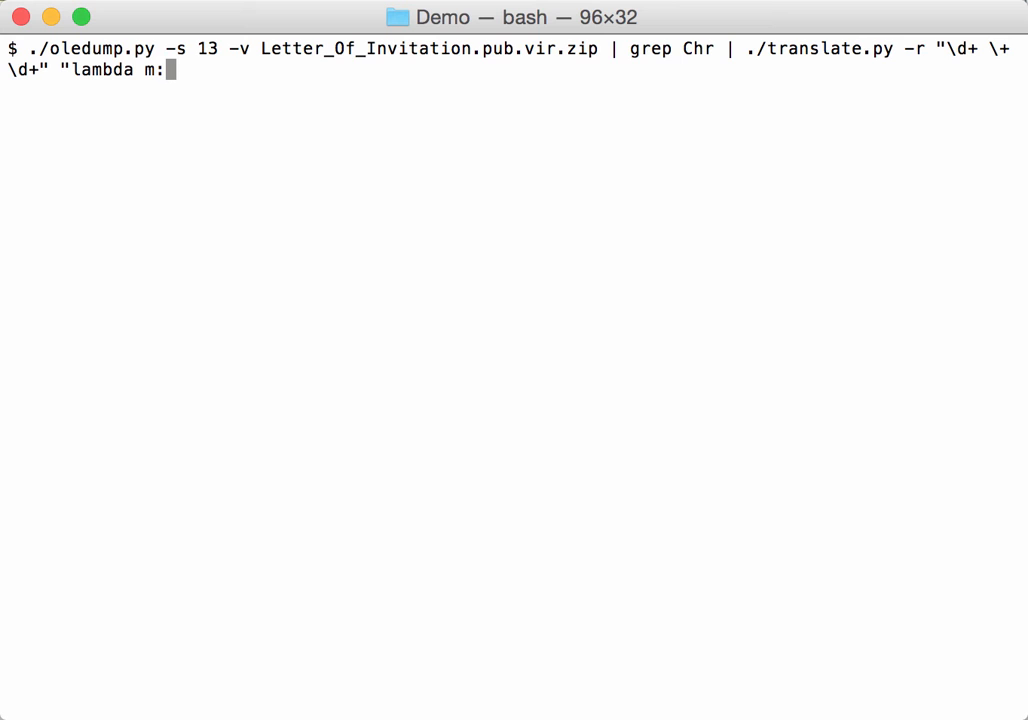
pyautogui.write("'")
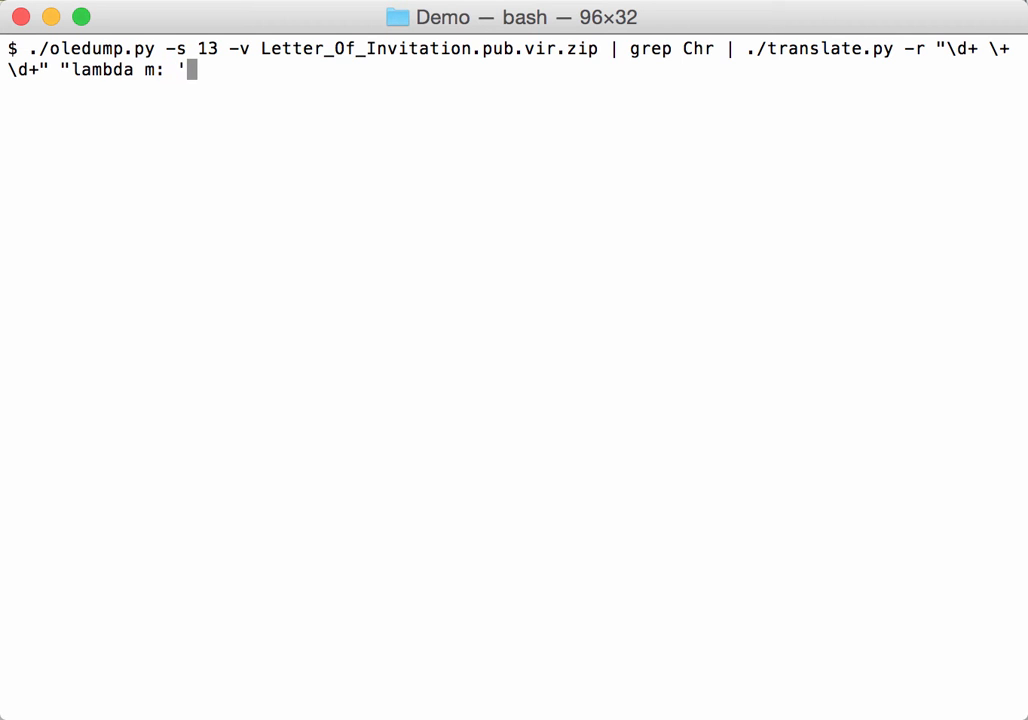
pyautogui.write('x')
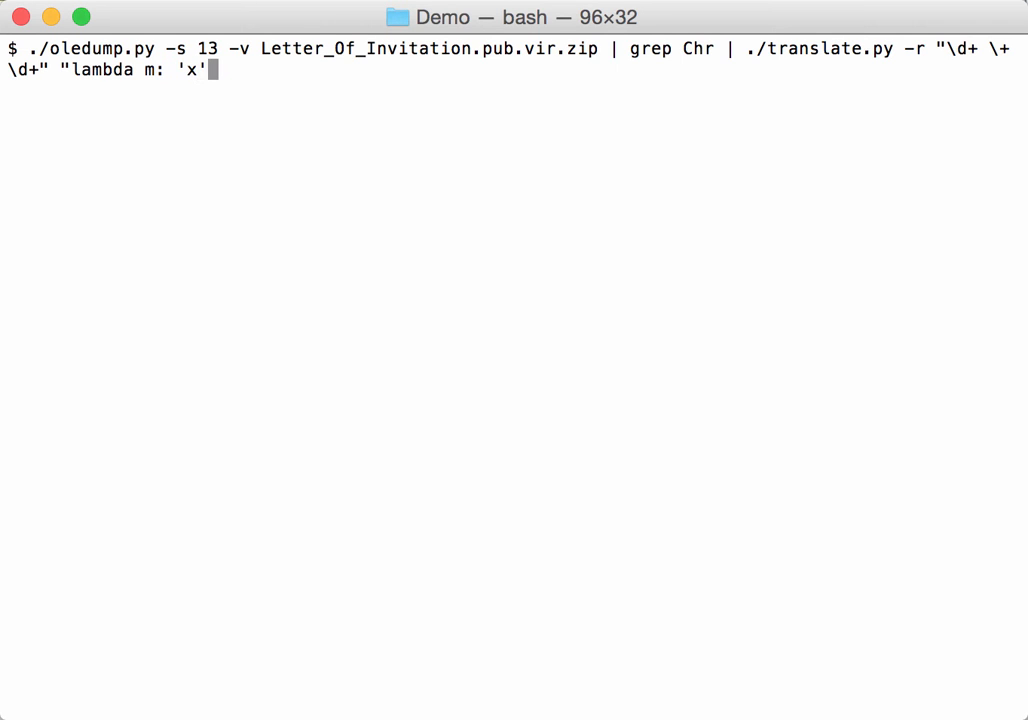
pyautogui.write('"')
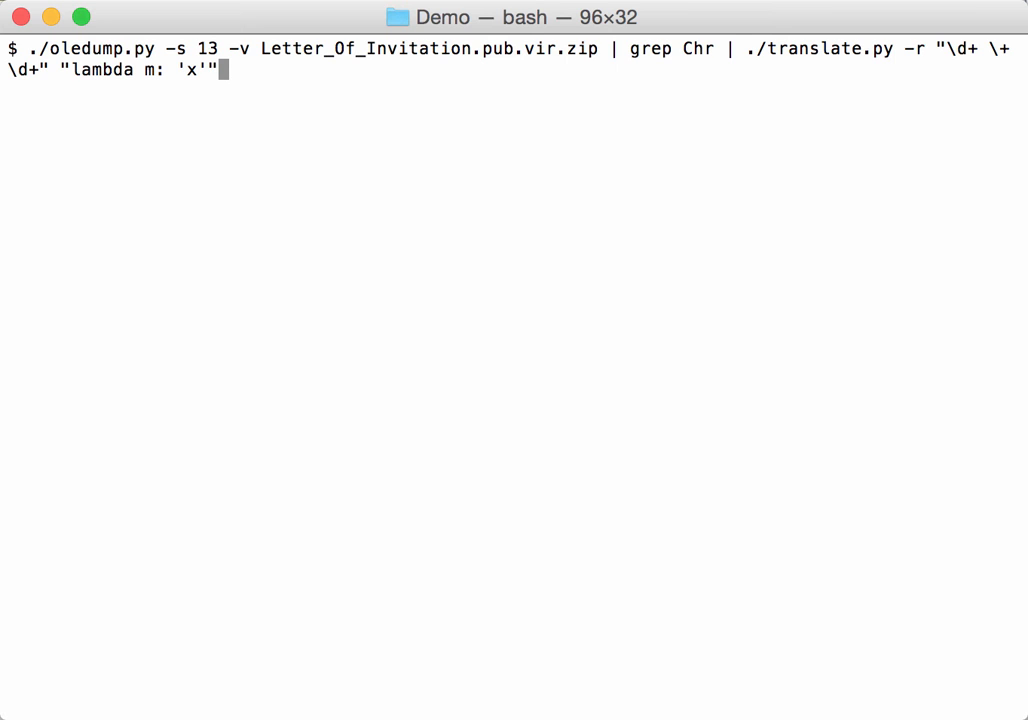
pyautogui.press('Return')
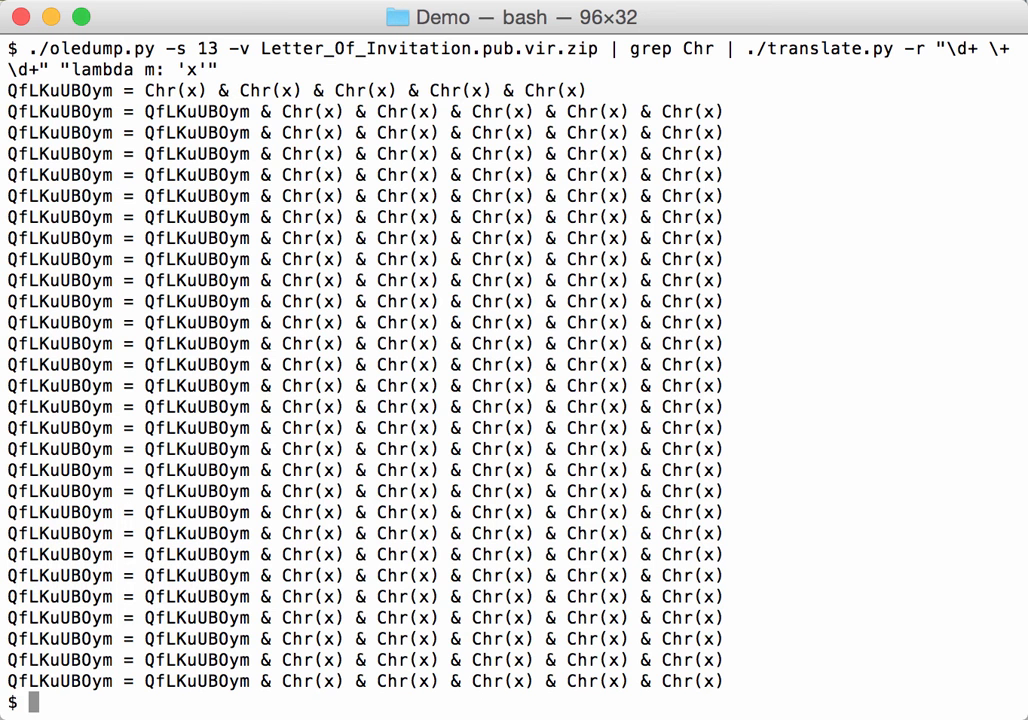
pyautogui.moveTo(834, 98)
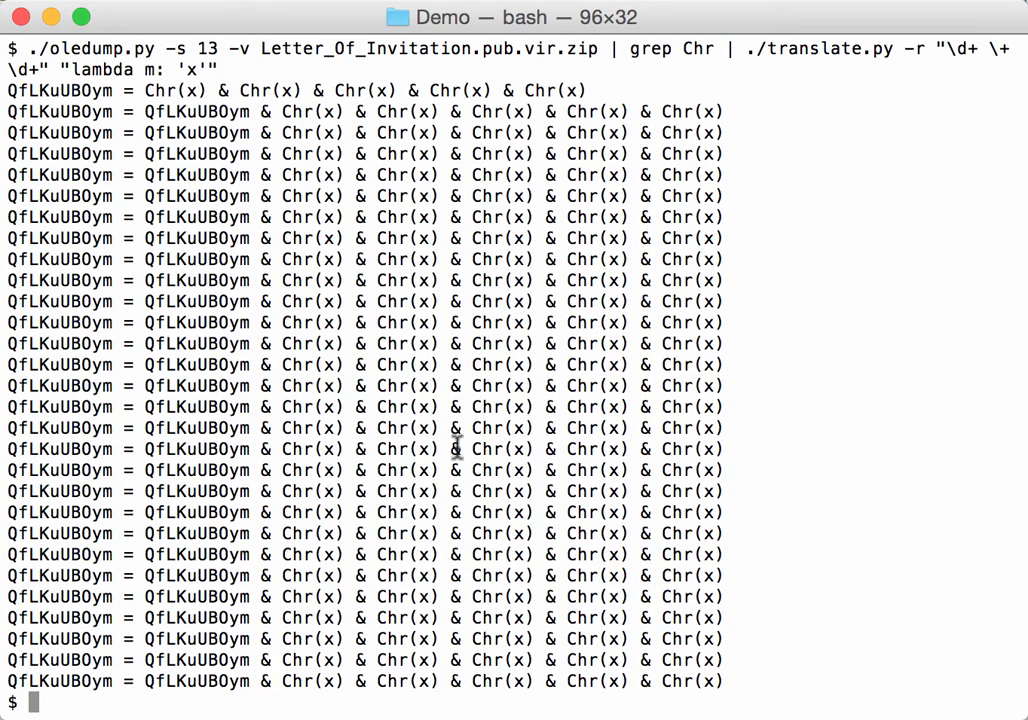
pyautogui.moveTo(268, 76)
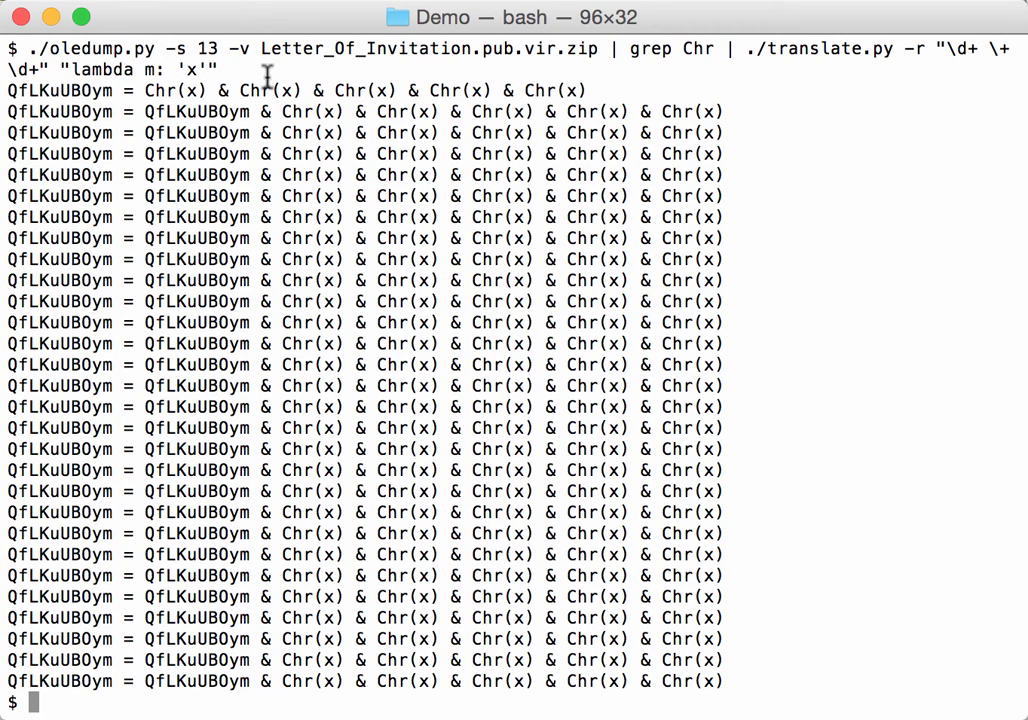
pyautogui.write('cl')
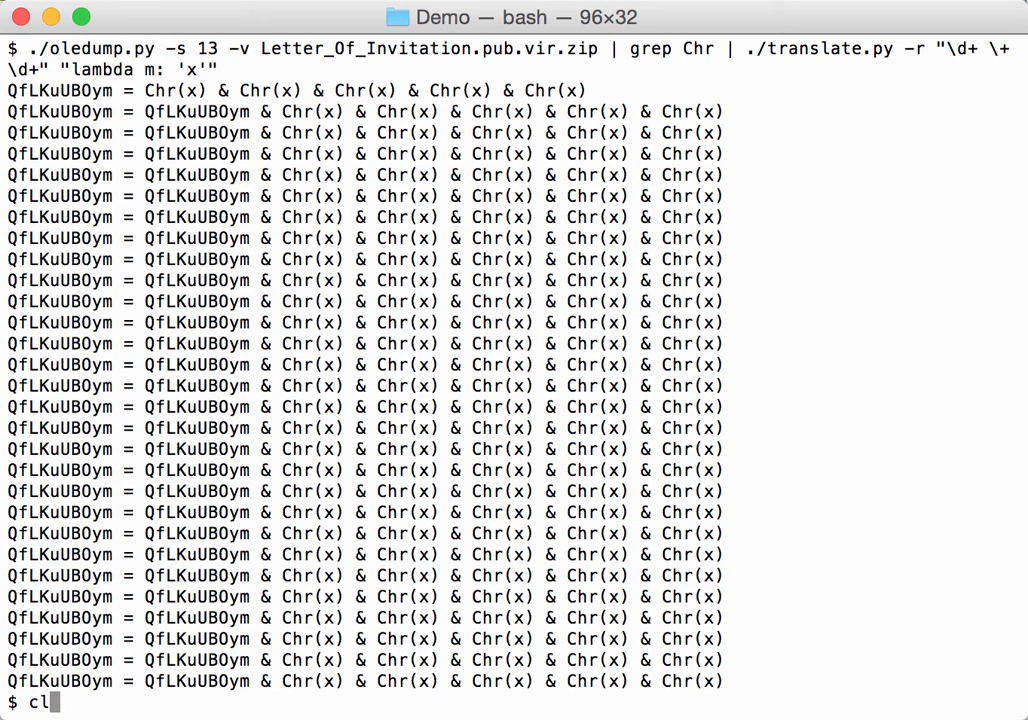
# Step: Change the translate.py lambda to str(eval(m.group(0))) so each Chr() sum becomes a single character code
pyautogui.press('Return')
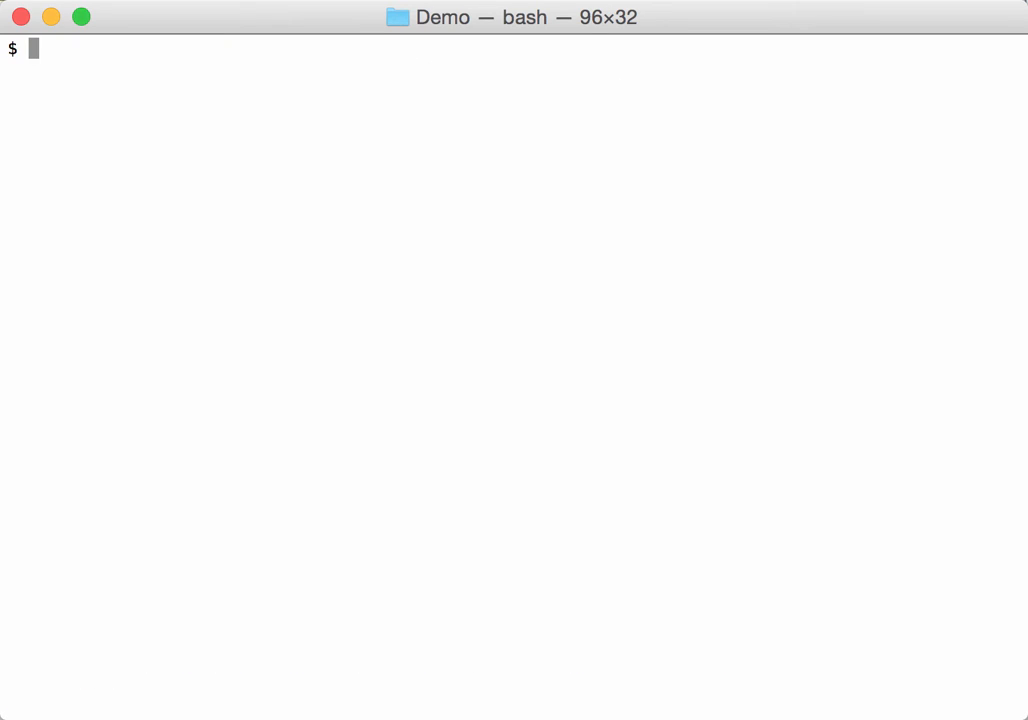
pyautogui.write('./oledump.py -s 13 -v Letter_Of_Invitation.pub.vir.zip | grep Chr | ./translate.py -r "\\d+ \\+ \\d+" "lambda m: \'x\'"')
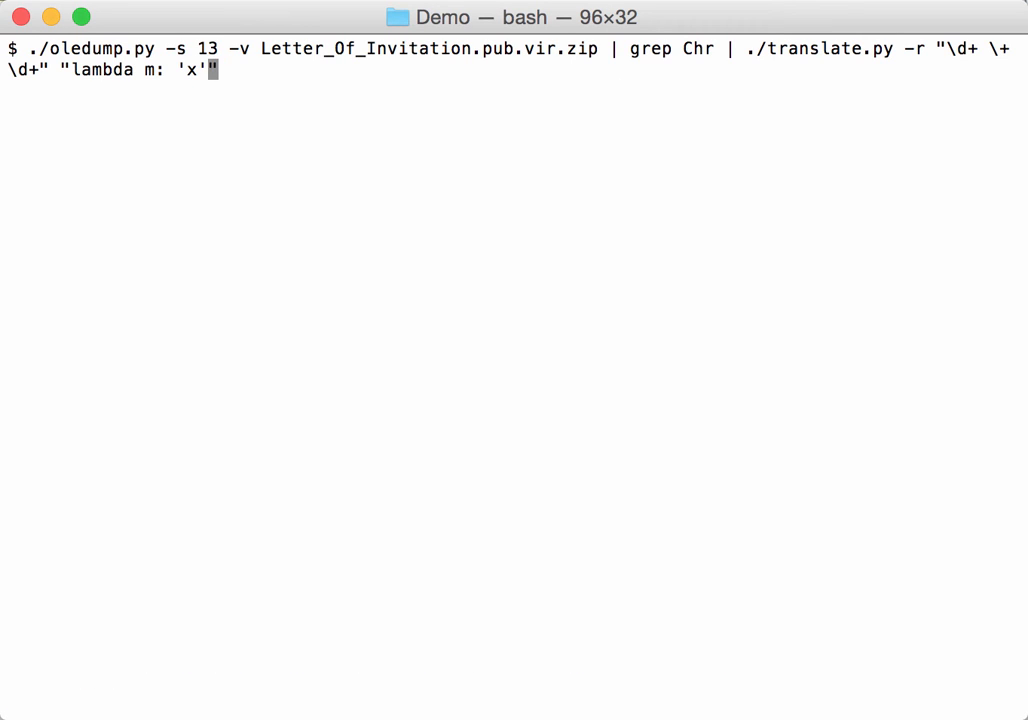
pyautogui.press('Backspace')
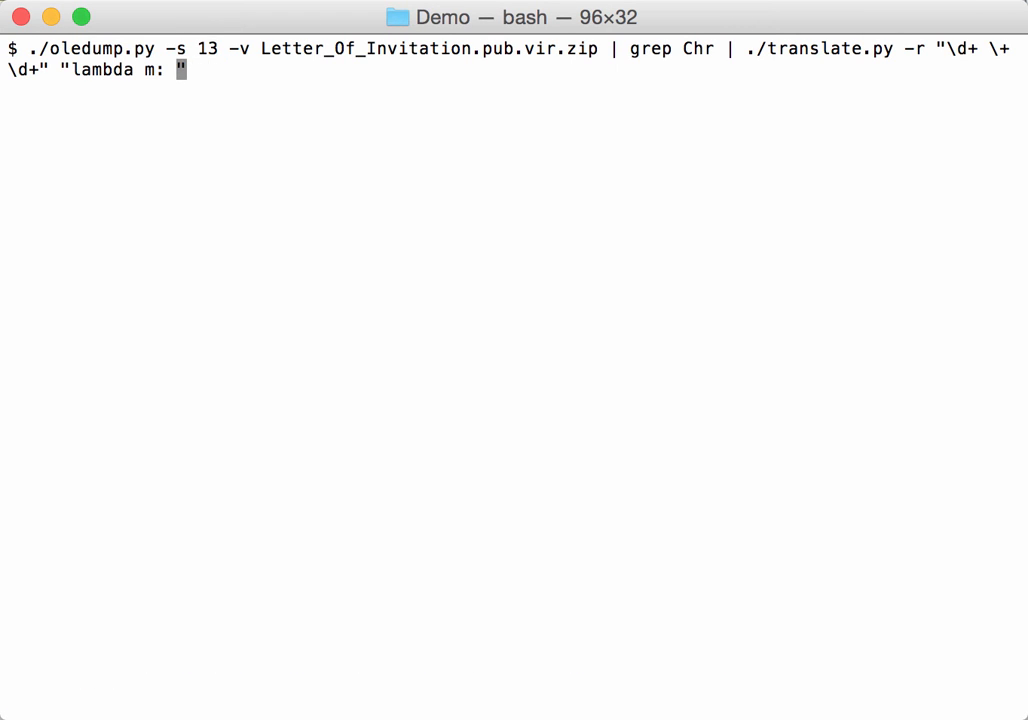
pyautogui.write('m.g')
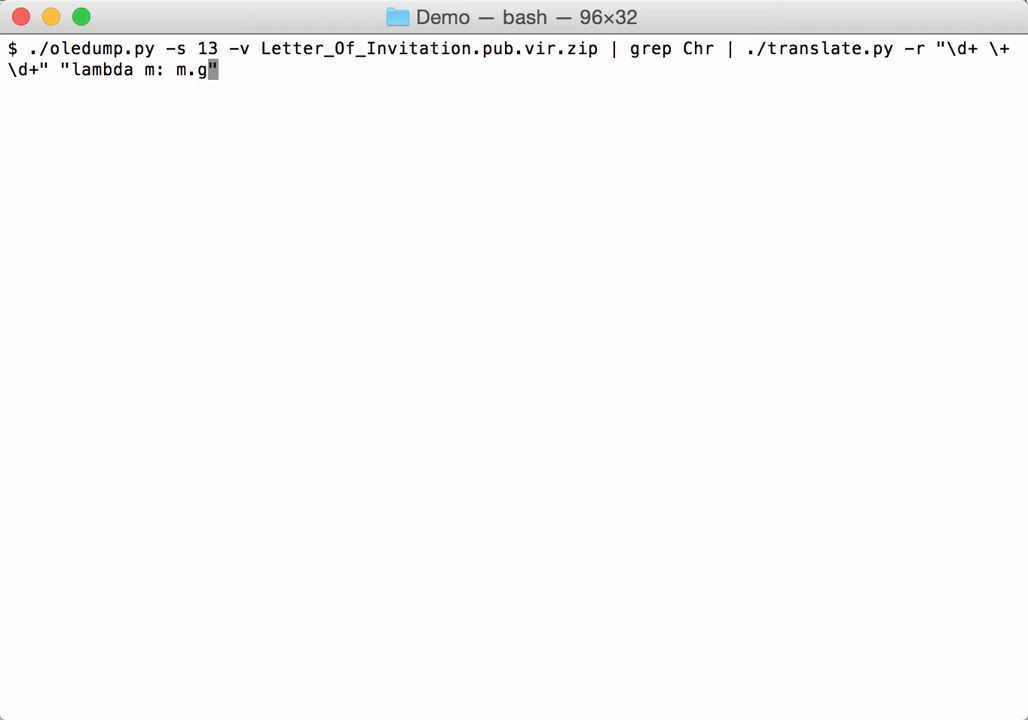
pyautogui.write('roup')
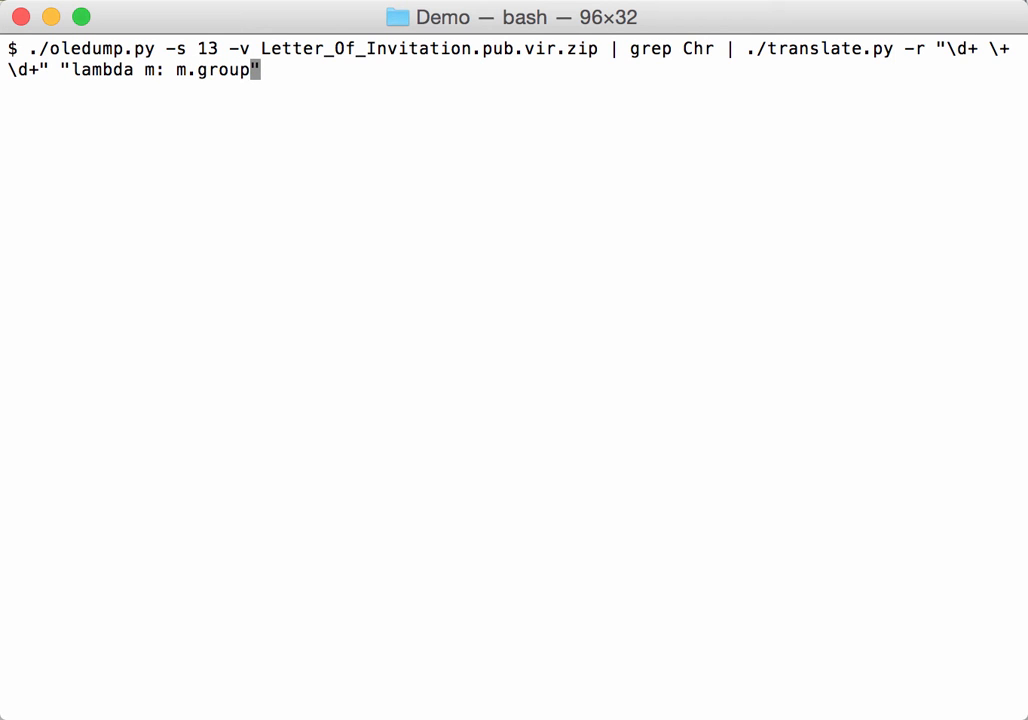
pyautogui.write('(0)')
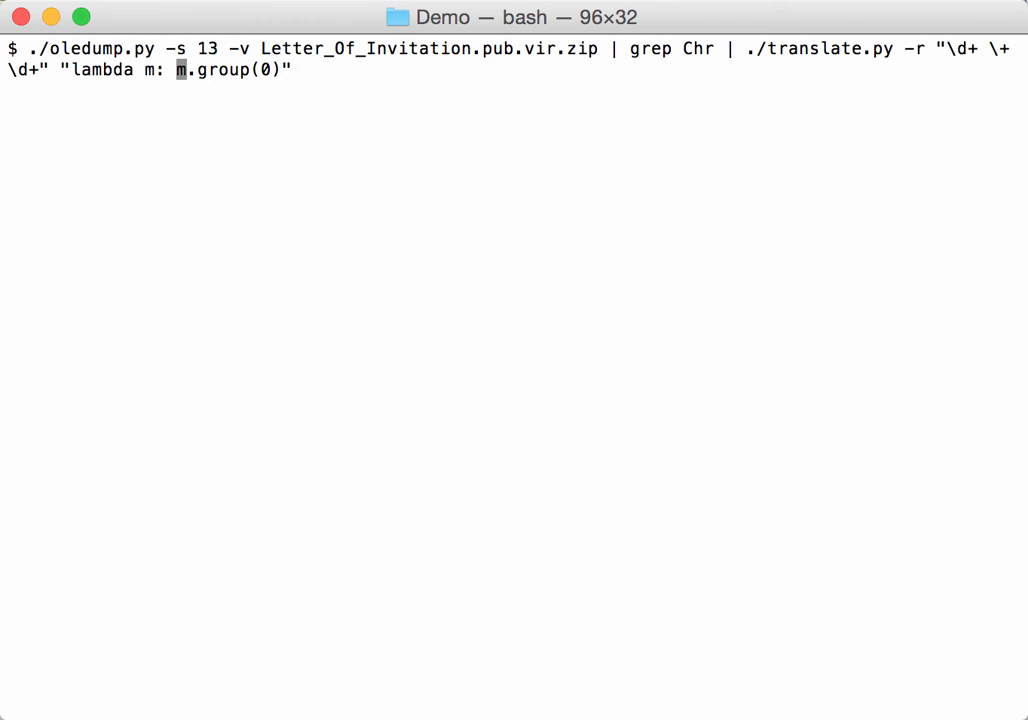
pyautogui.write('eval(')
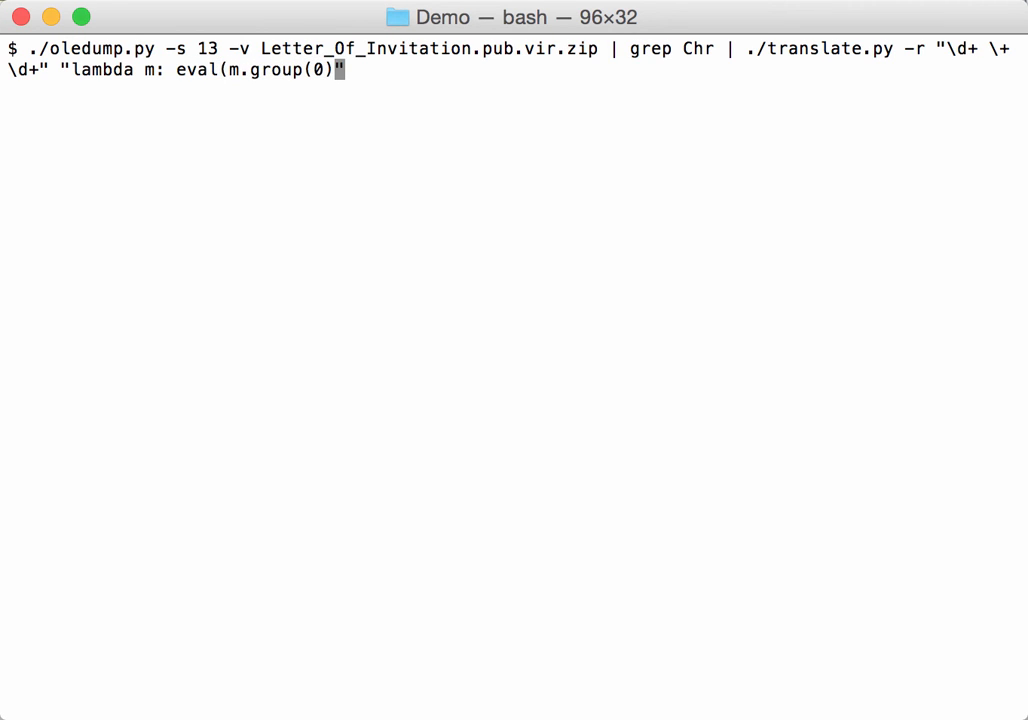
pyautogui.write(')')
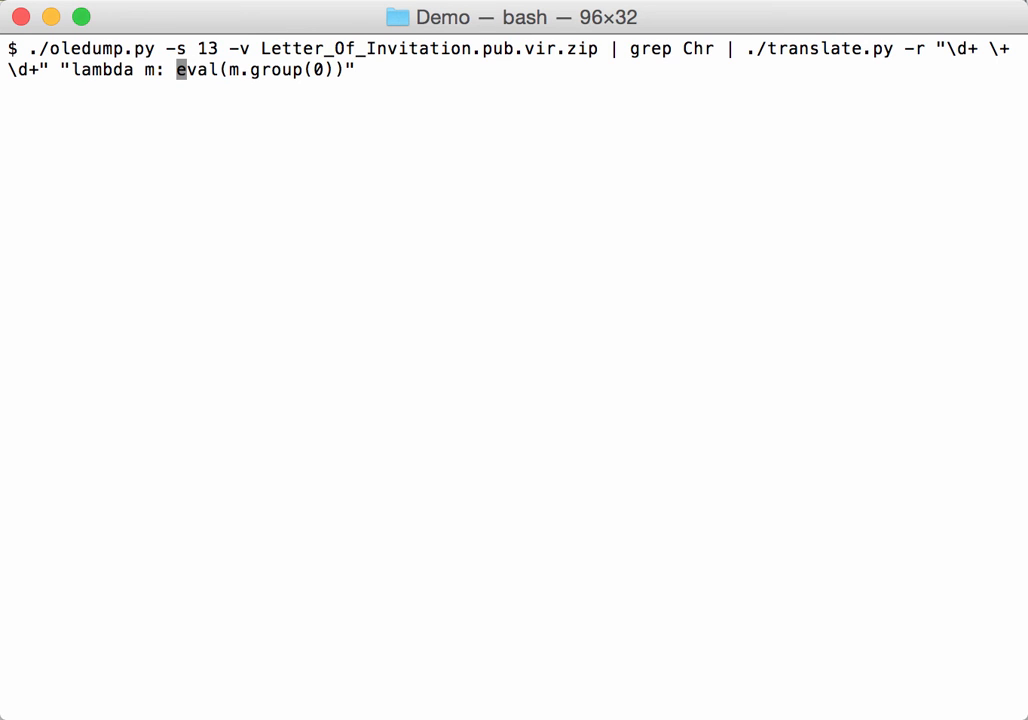
pyautogui.write('str(')
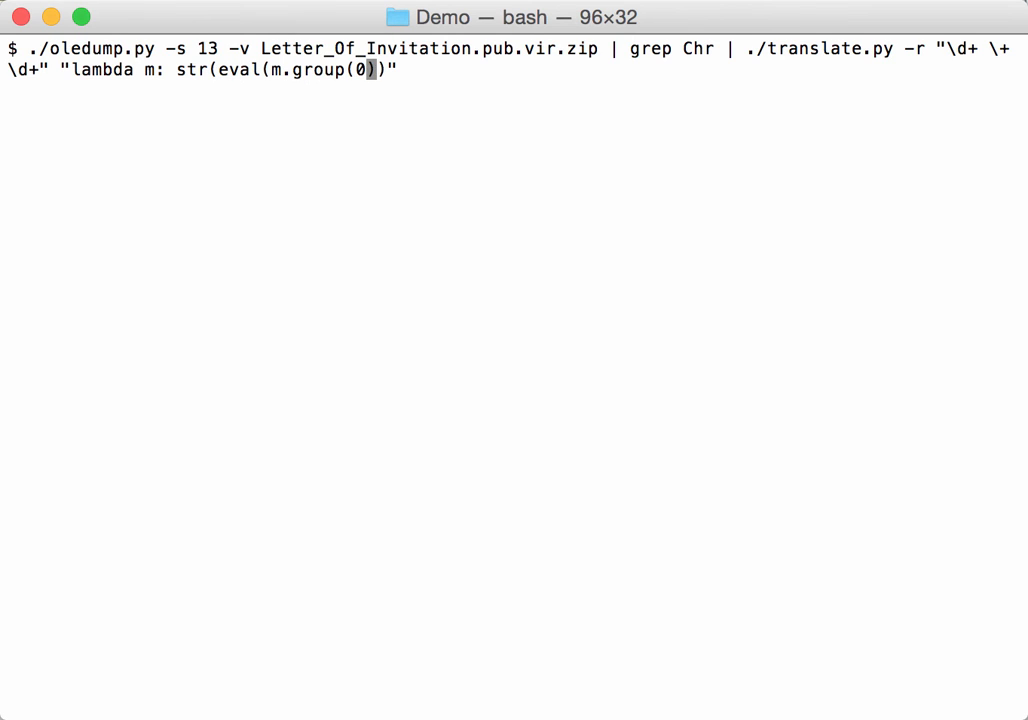
pyautogui.press('Right')
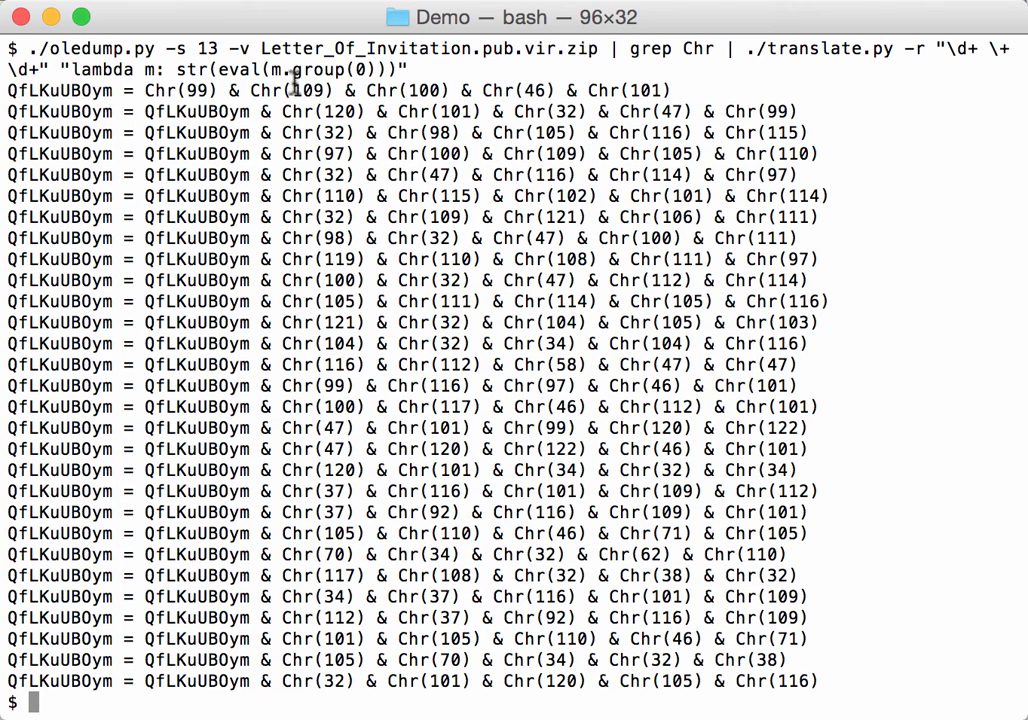
pyautogui.moveTo(344, 238)
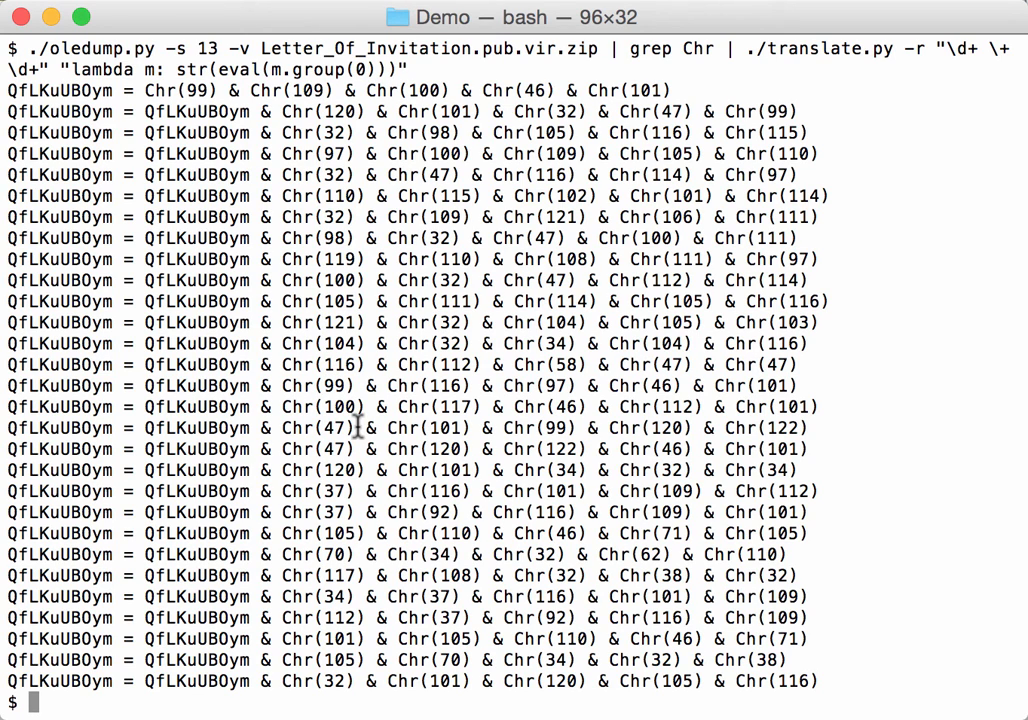
pyautogui.write('clear')
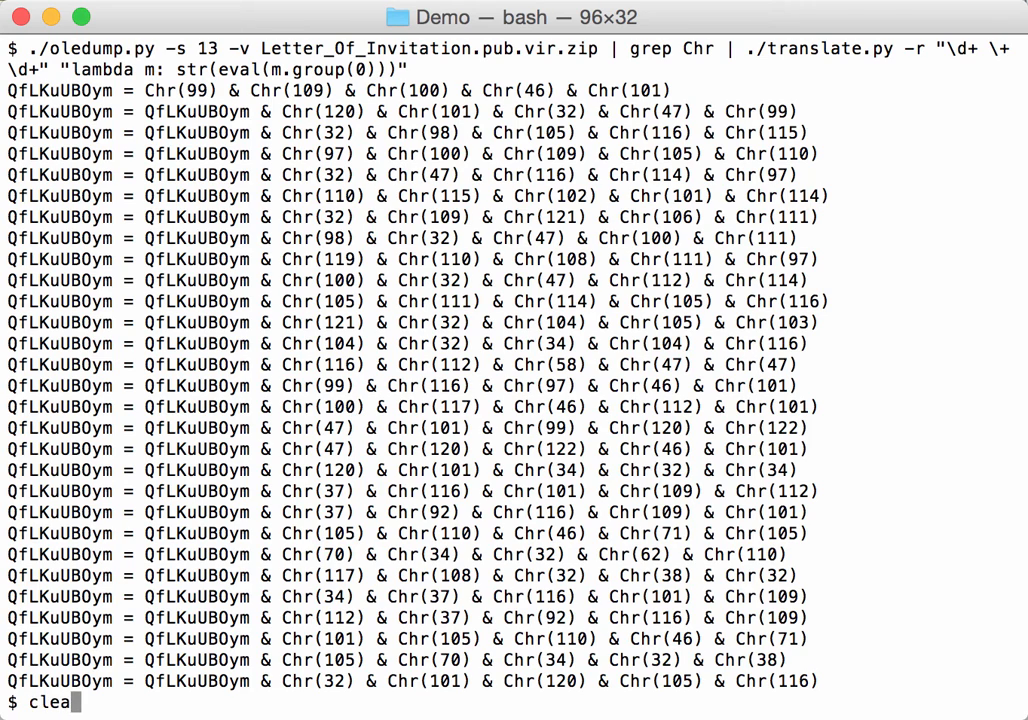
# Step: Append | ./numbers-to-string.py to the pipeline, decoding the codes into cmd.exe bitsadmin fragments
pyautogui.write('r')
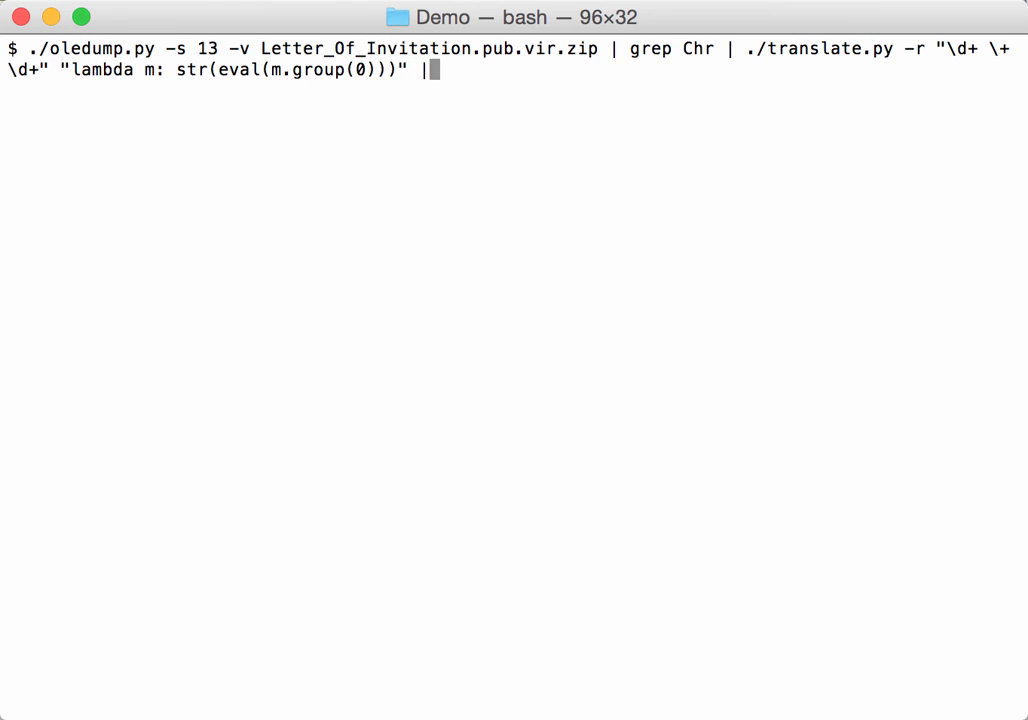
pyautogui.write('./')
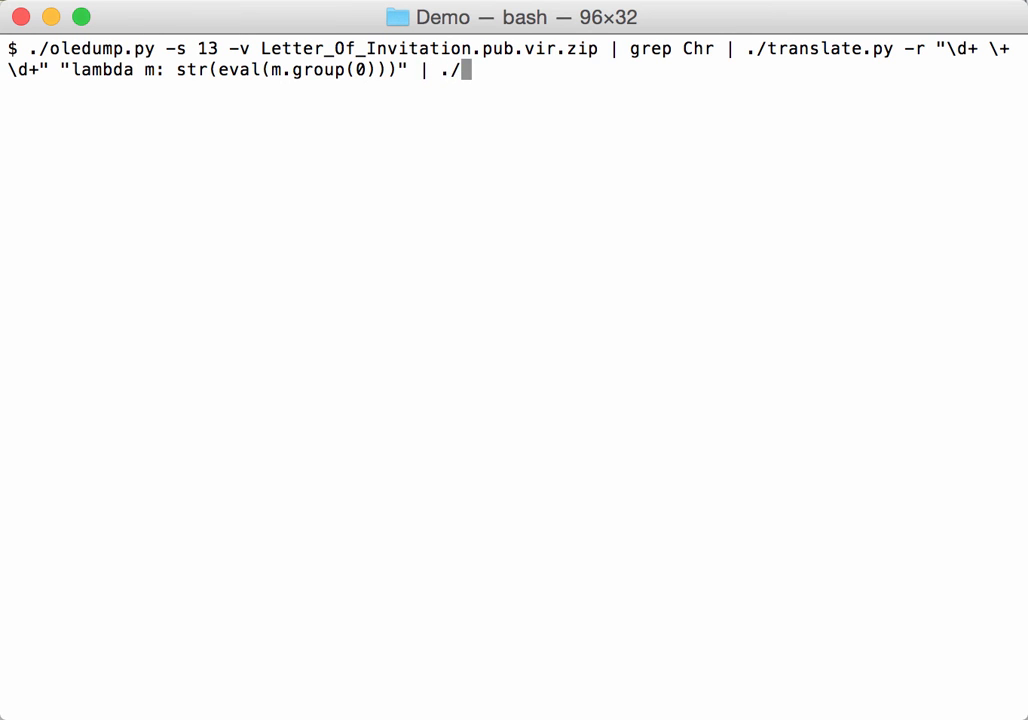
pyautogui.write('numbers-to-string.py')
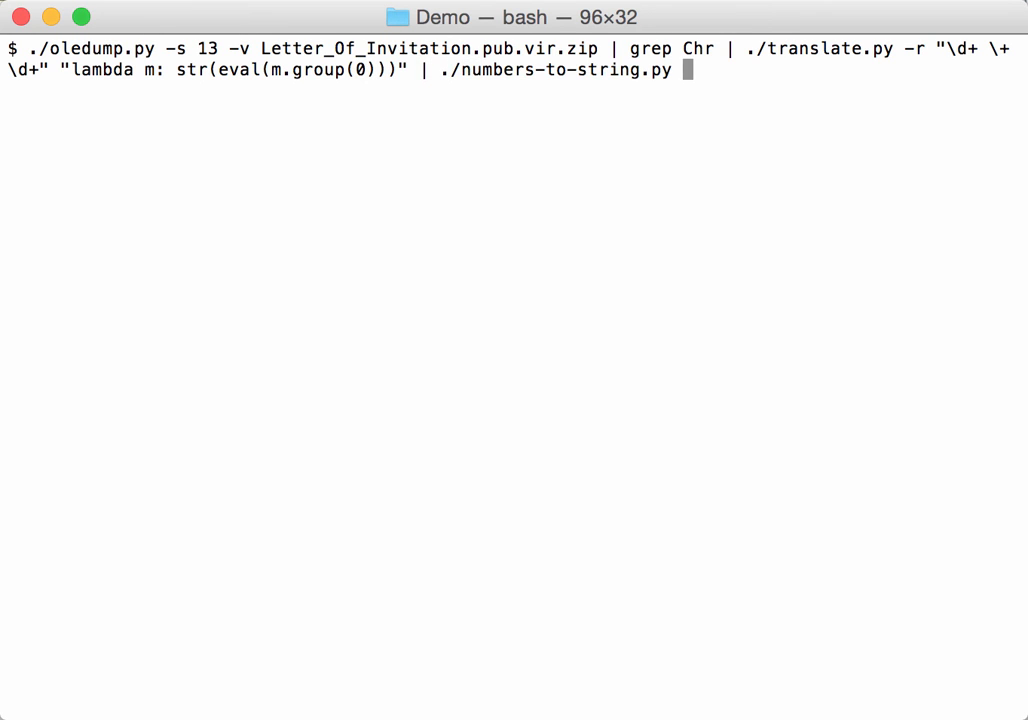
pyautogui.press('Return')
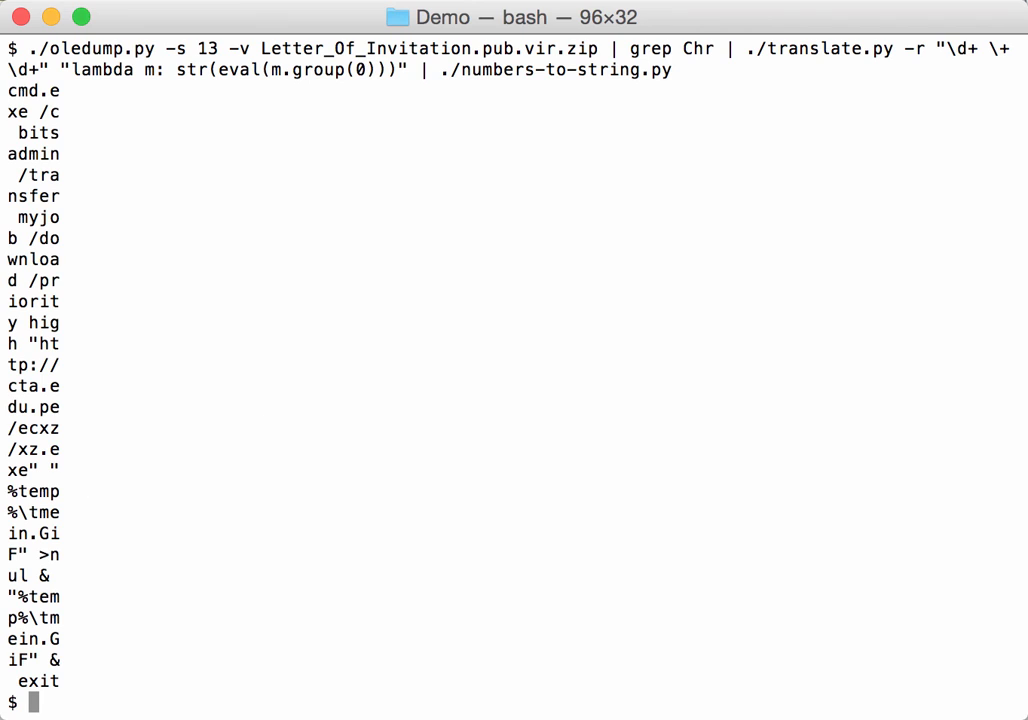
pyautogui.moveTo(62, 84)
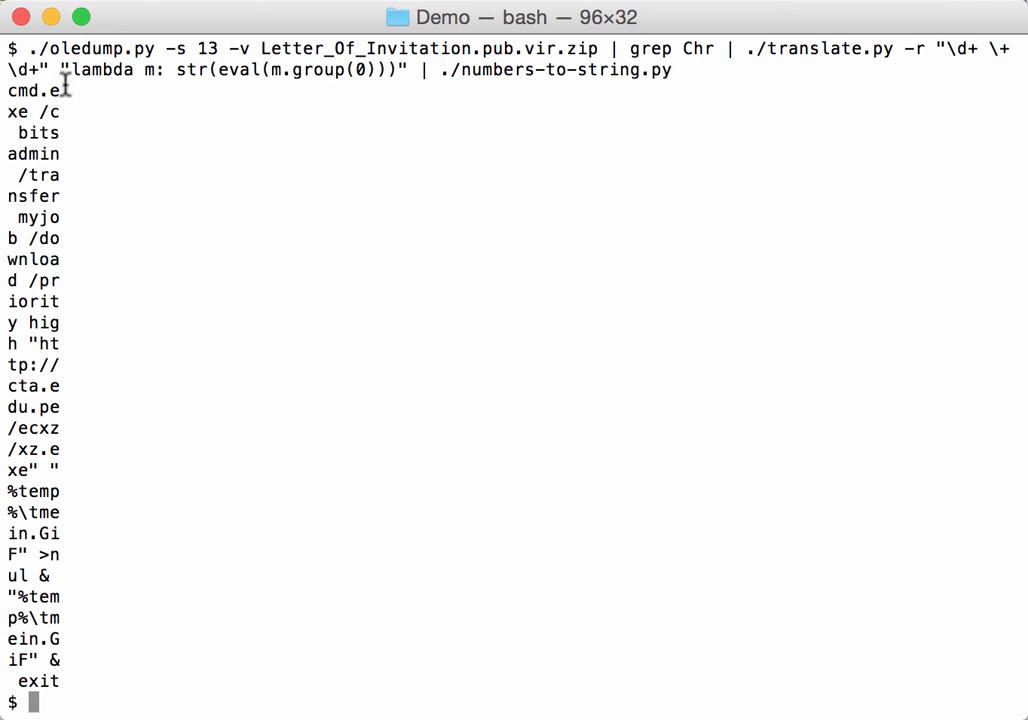
pyautogui.moveTo(372, 222)
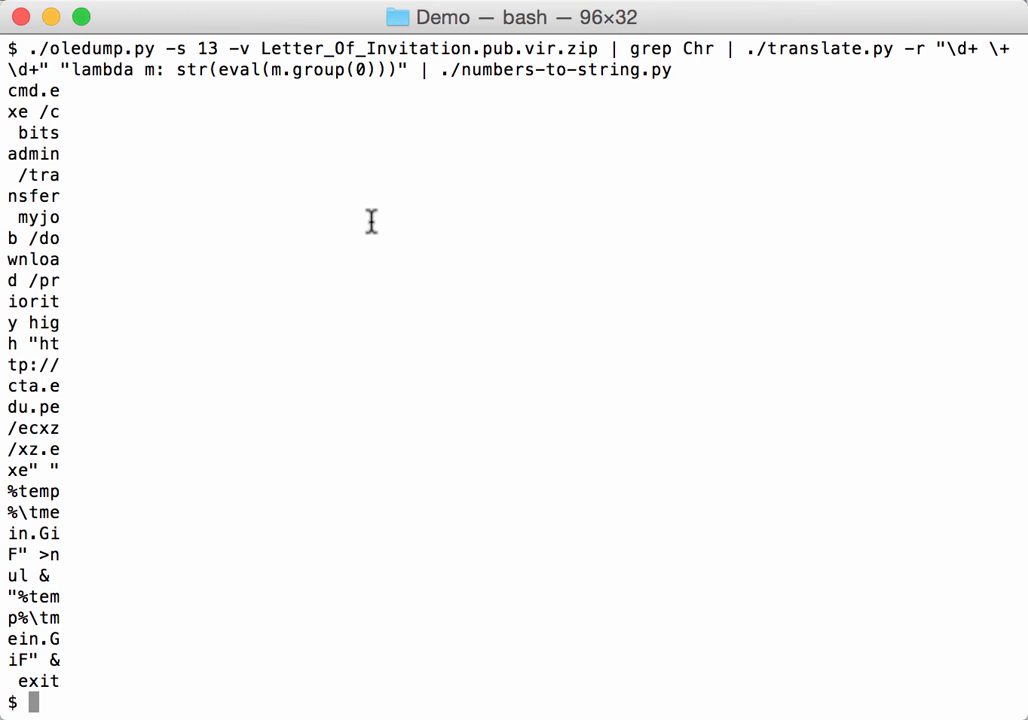
pyautogui.moveTo(124, 592)
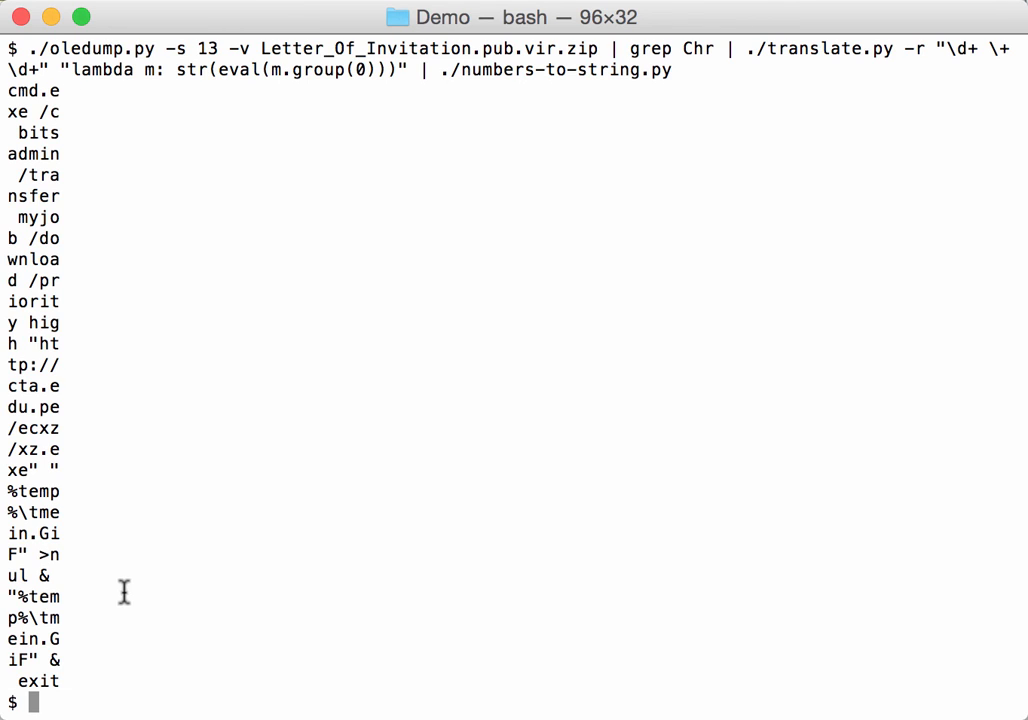
pyautogui.write('cle')
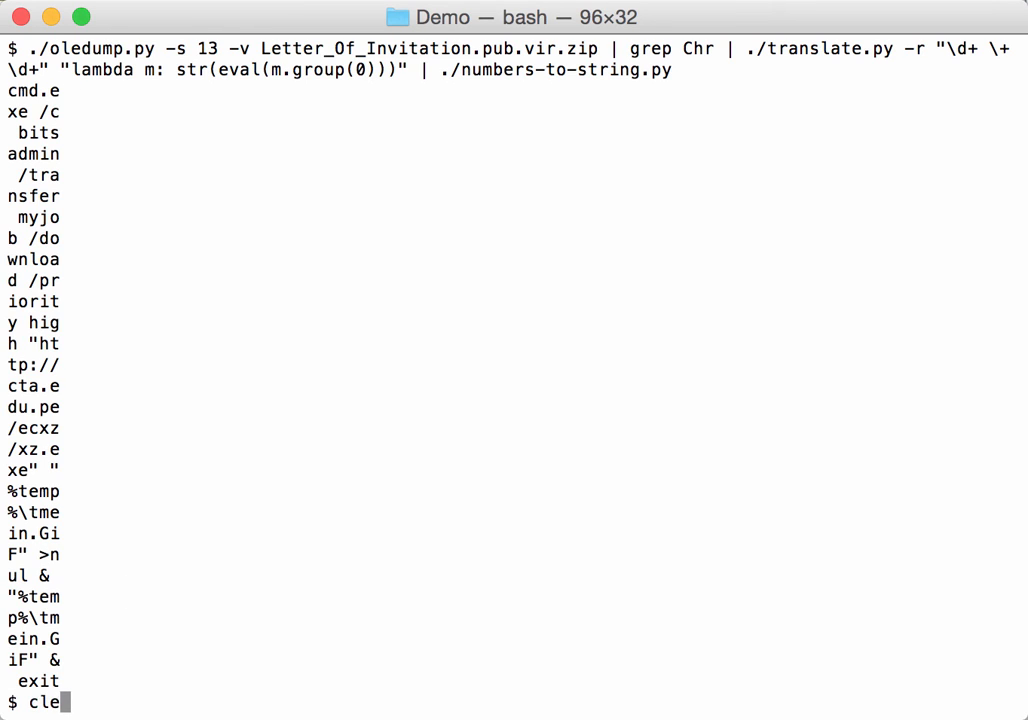
# Step: Add -j to numbers-to-string.py, joining the output into one cmd.exe bitsadmin line downloading xz.exe as tmein.GiF
pyautogui.press('Return')
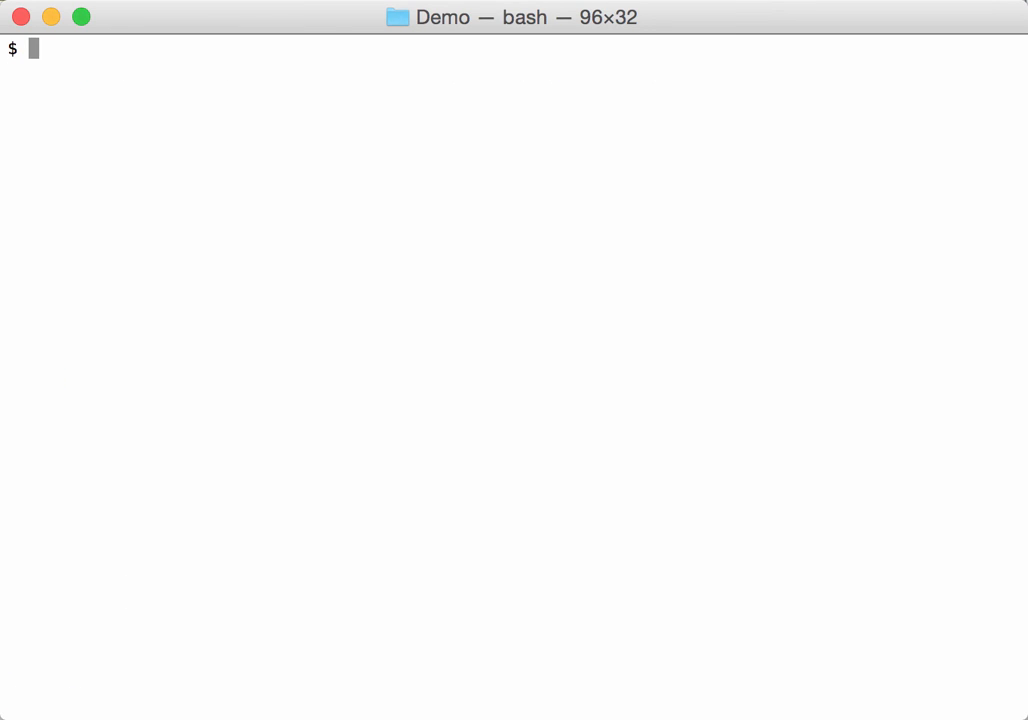
pyautogui.write('./oledump.py -s 13 -v Letter_Of_Invitation.pub.vir.zip | grep Chr | ./translate.py -r "\\d+ \\+ \\d+" "lambda m: str(eval(m.group(0)))" | ./numbers-to-string.py -')
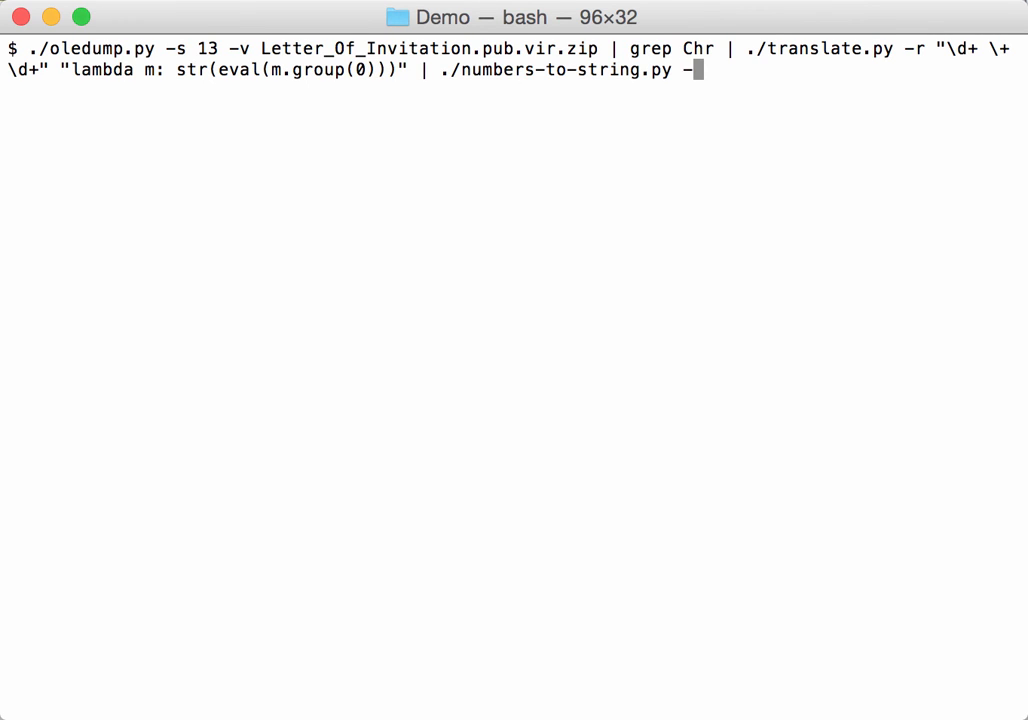
pyautogui.write('j')
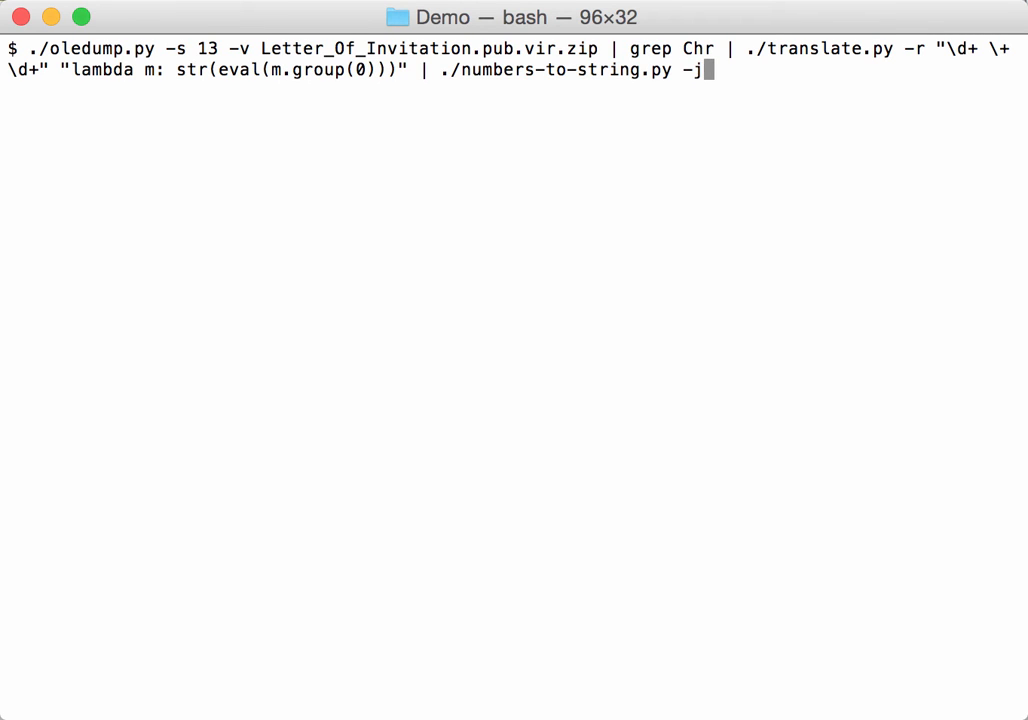
pyautogui.press('Return')
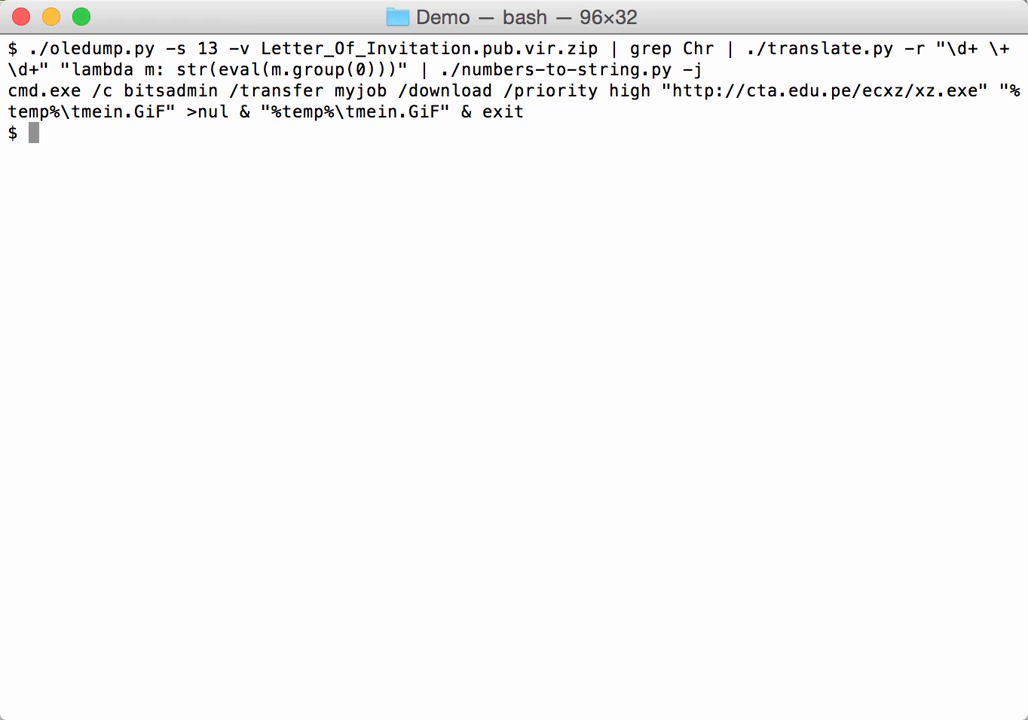
pyautogui.moveTo(196, 176)
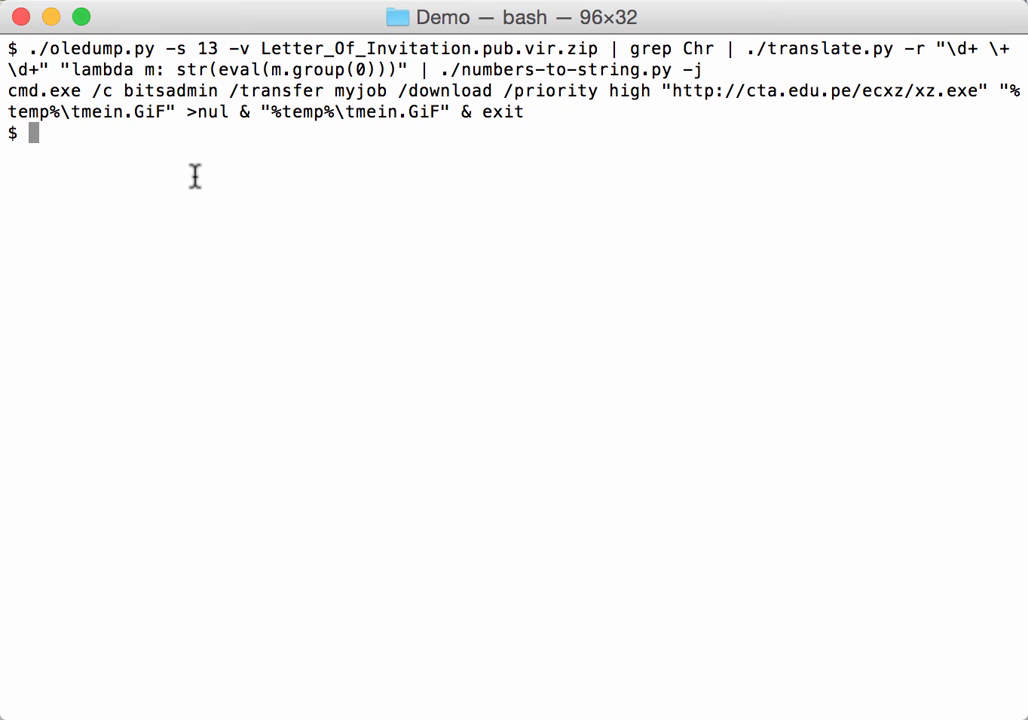
pyautogui.moveTo(64, 136)
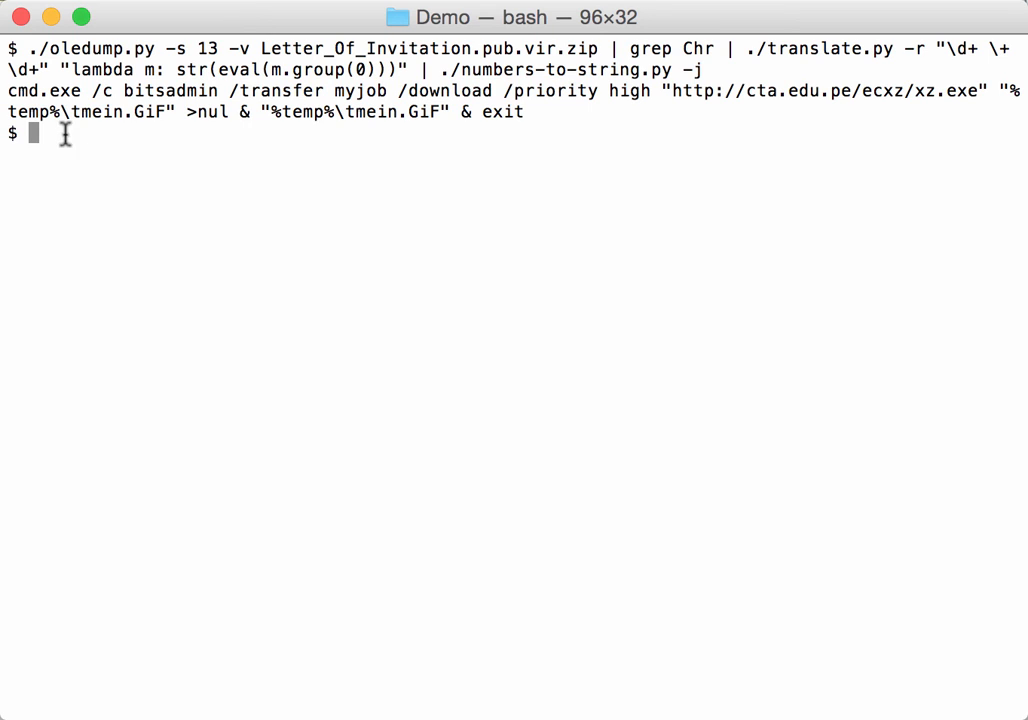
pyautogui.moveTo(188, 100)
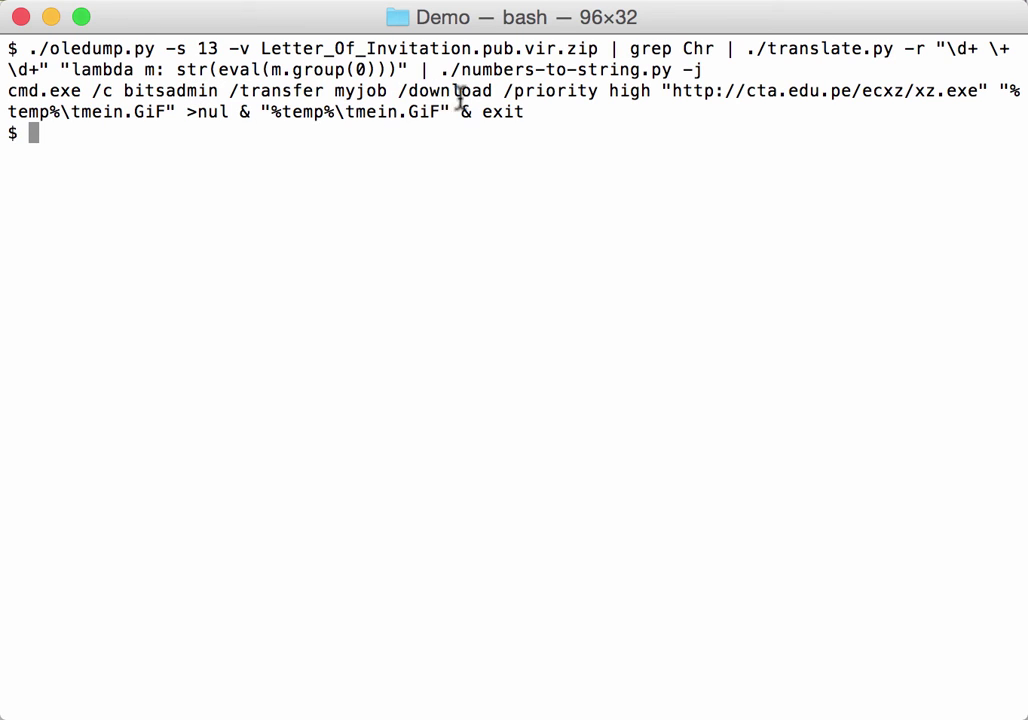
pyautogui.moveTo(672, 92)
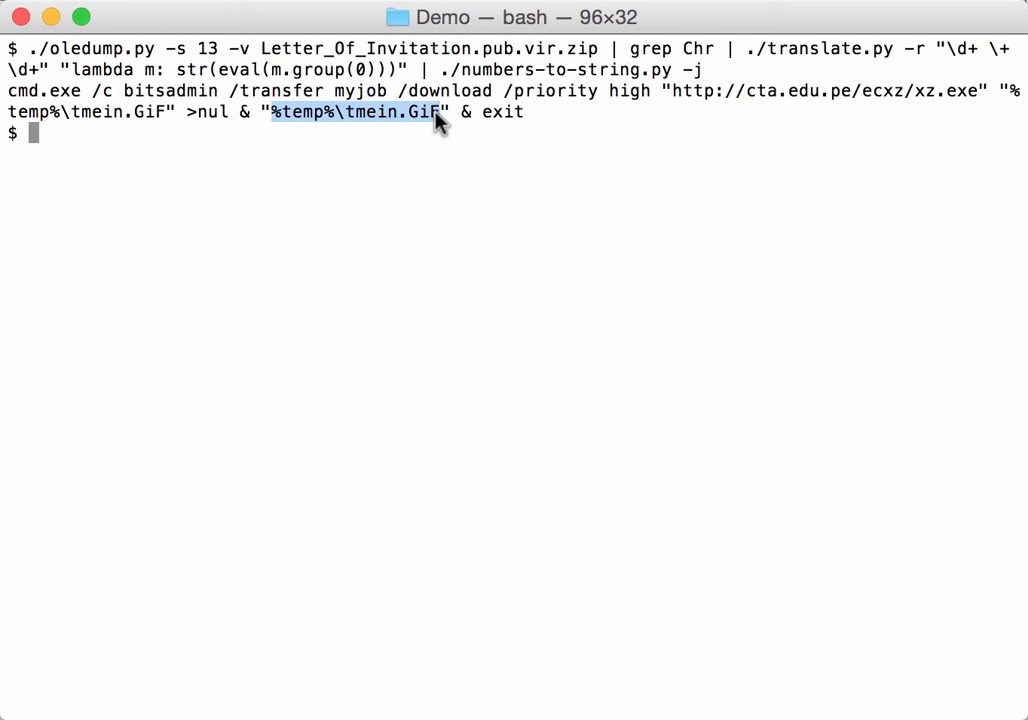
pyautogui.doubleClick(502, 112)
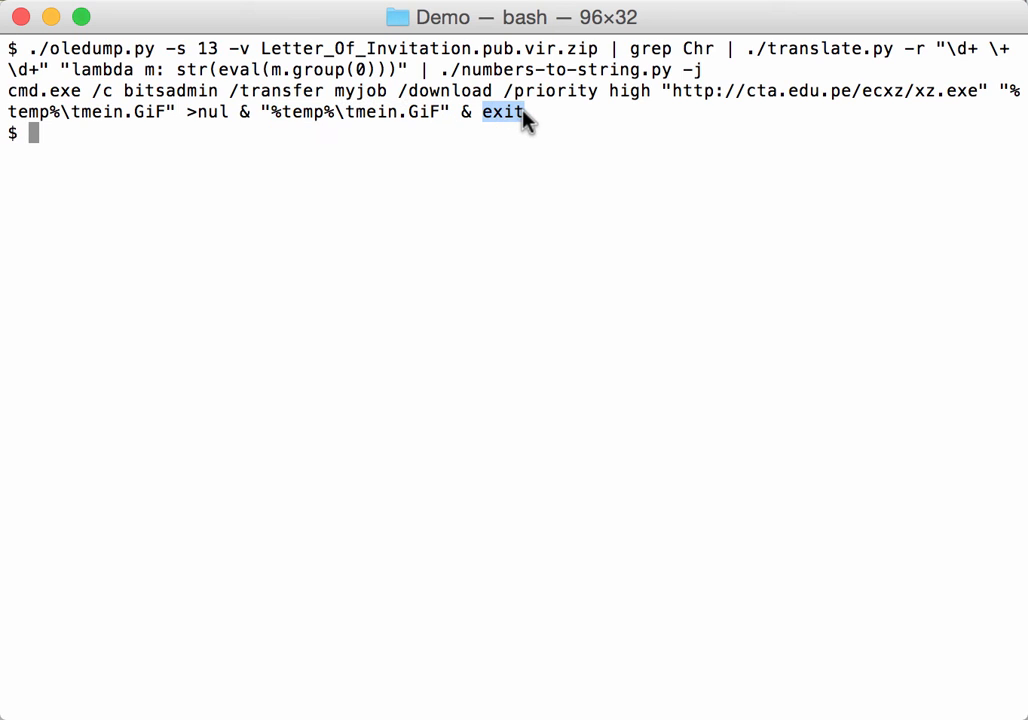
pyautogui.moveTo(544, 120)
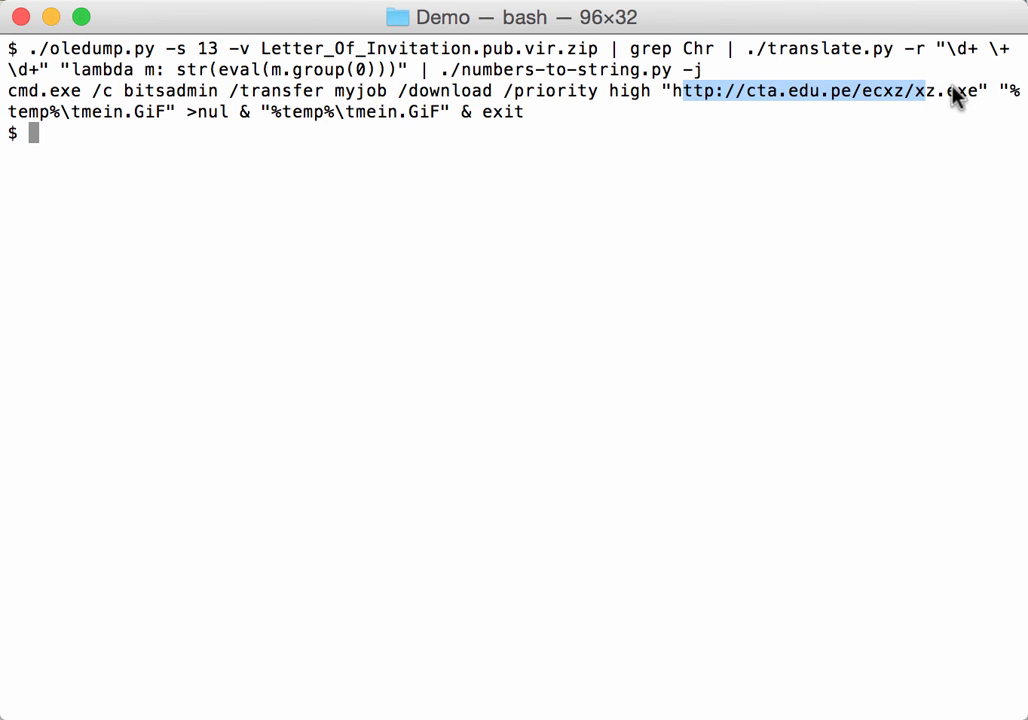
pyautogui.moveTo(548, 230)
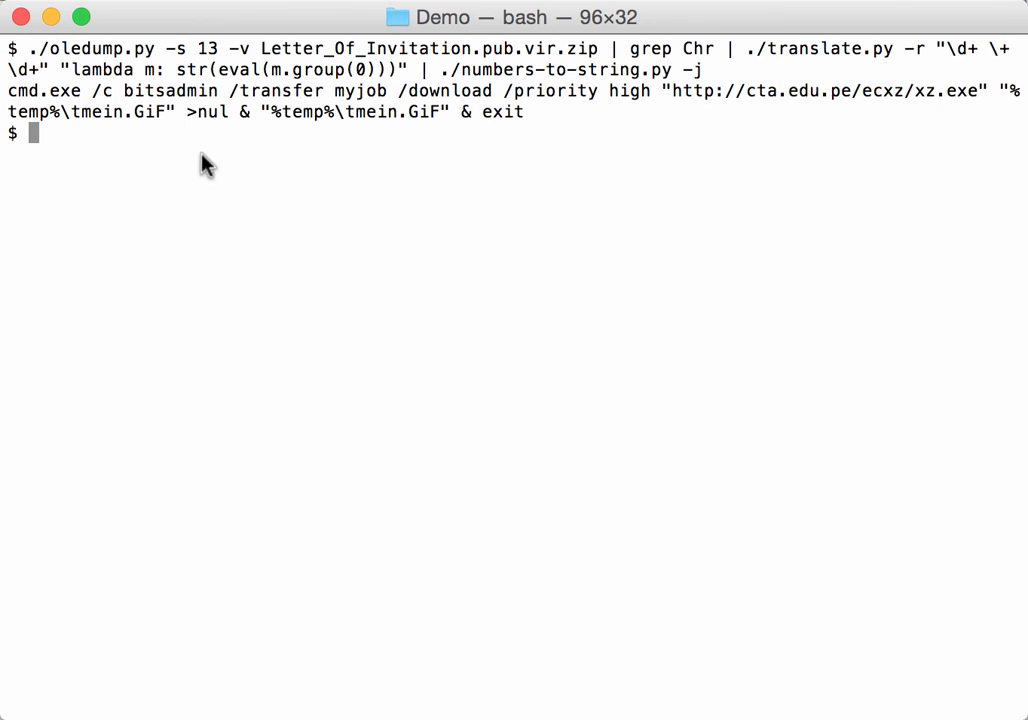
pyautogui.moveTo(156, 128)
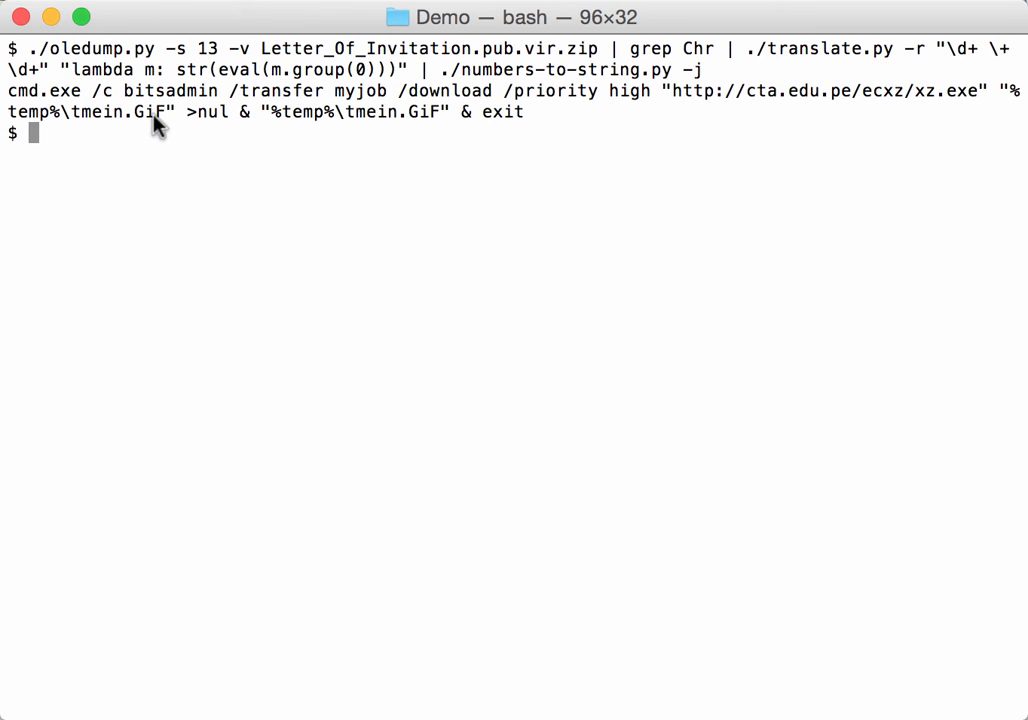
pyautogui.moveTo(304, 136)
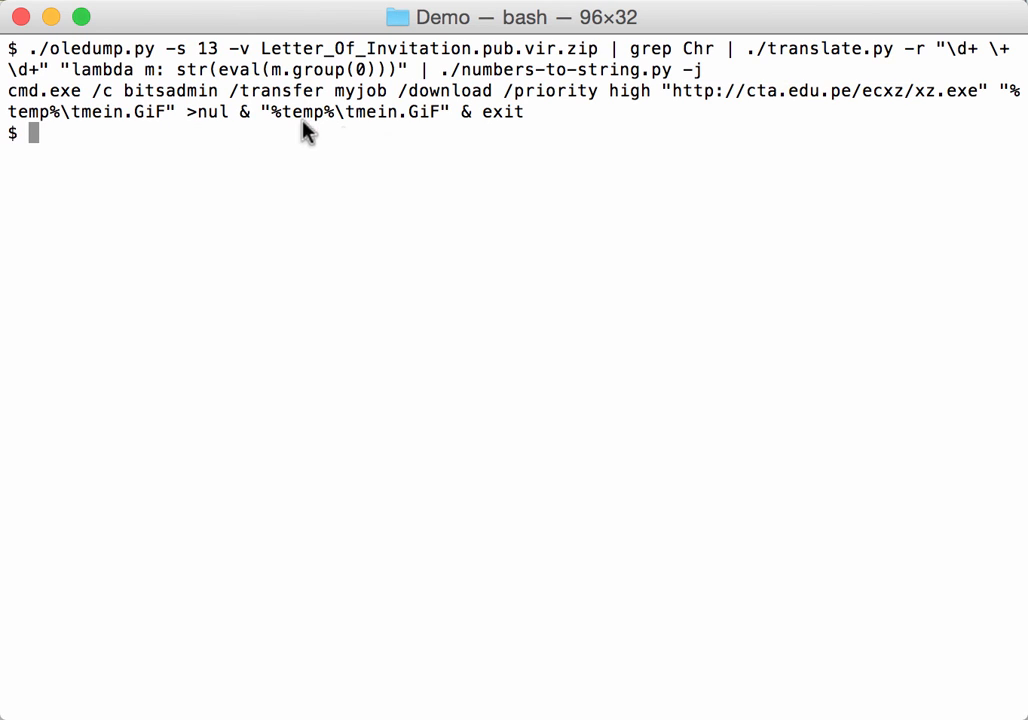
pyautogui.moveTo(448, 144)
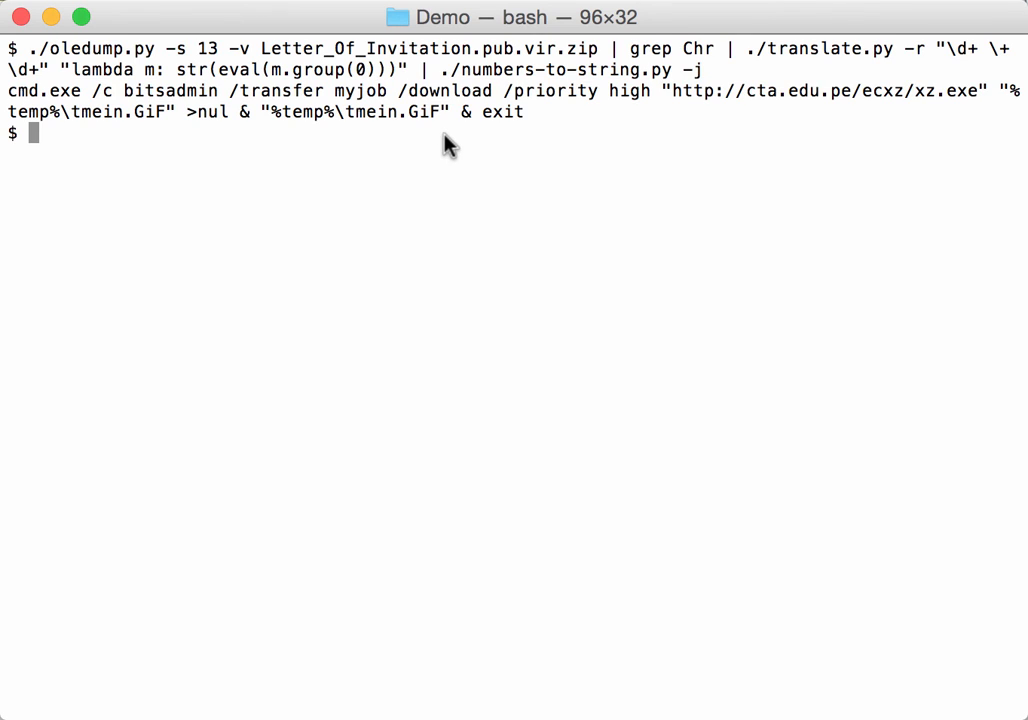